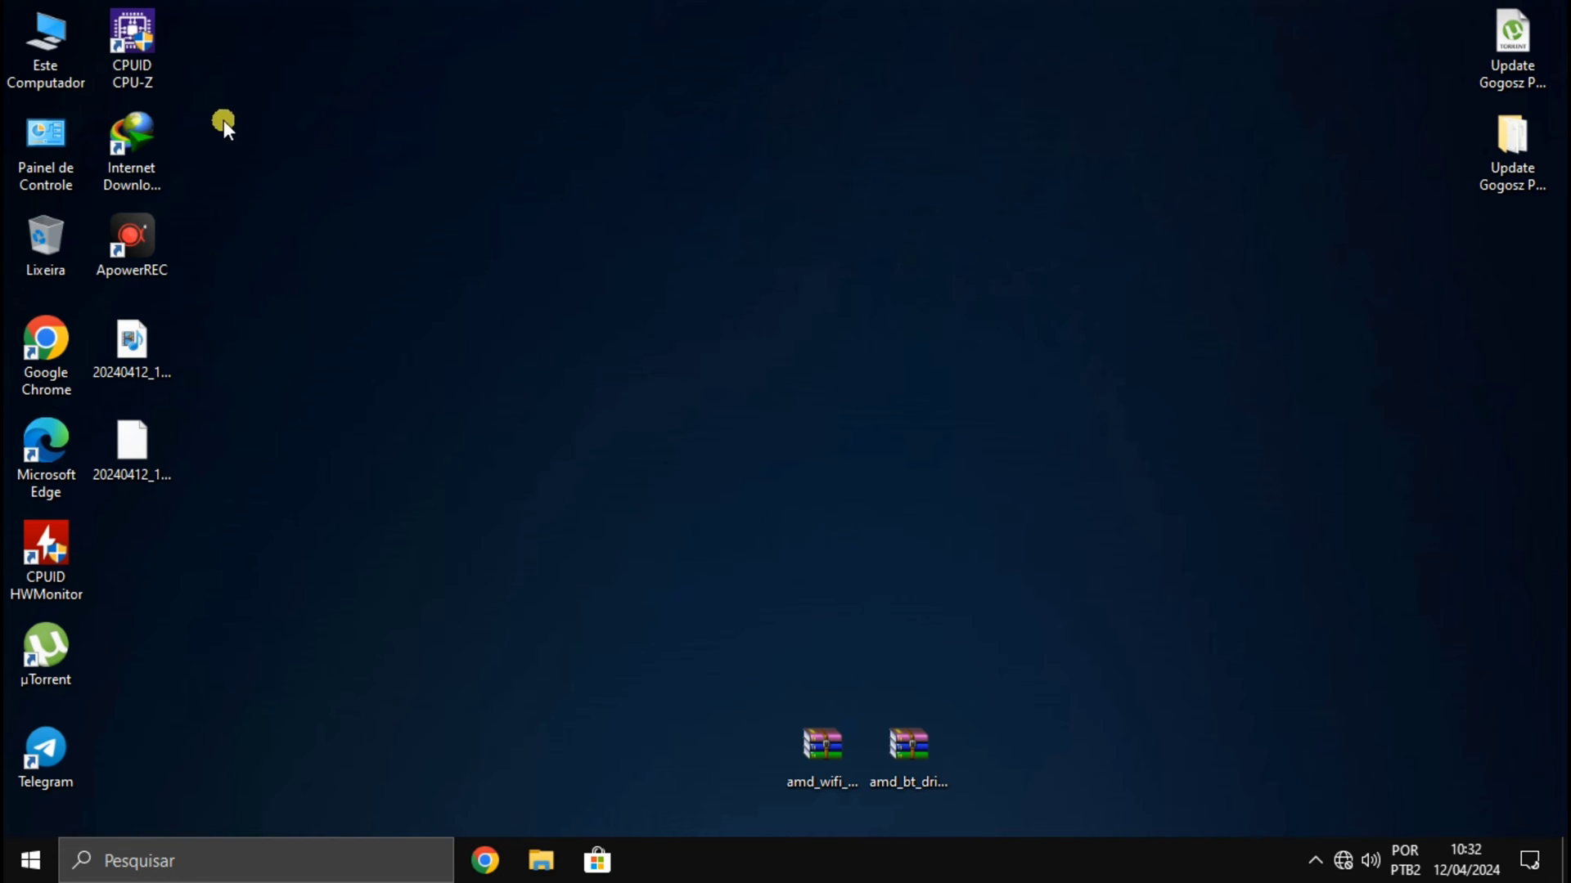
# - Launch CPU-Z and view the Mainboard details for the Micro-Star B550M PRO-VDH WIFI
pyautogui.doubleClick(131, 30)
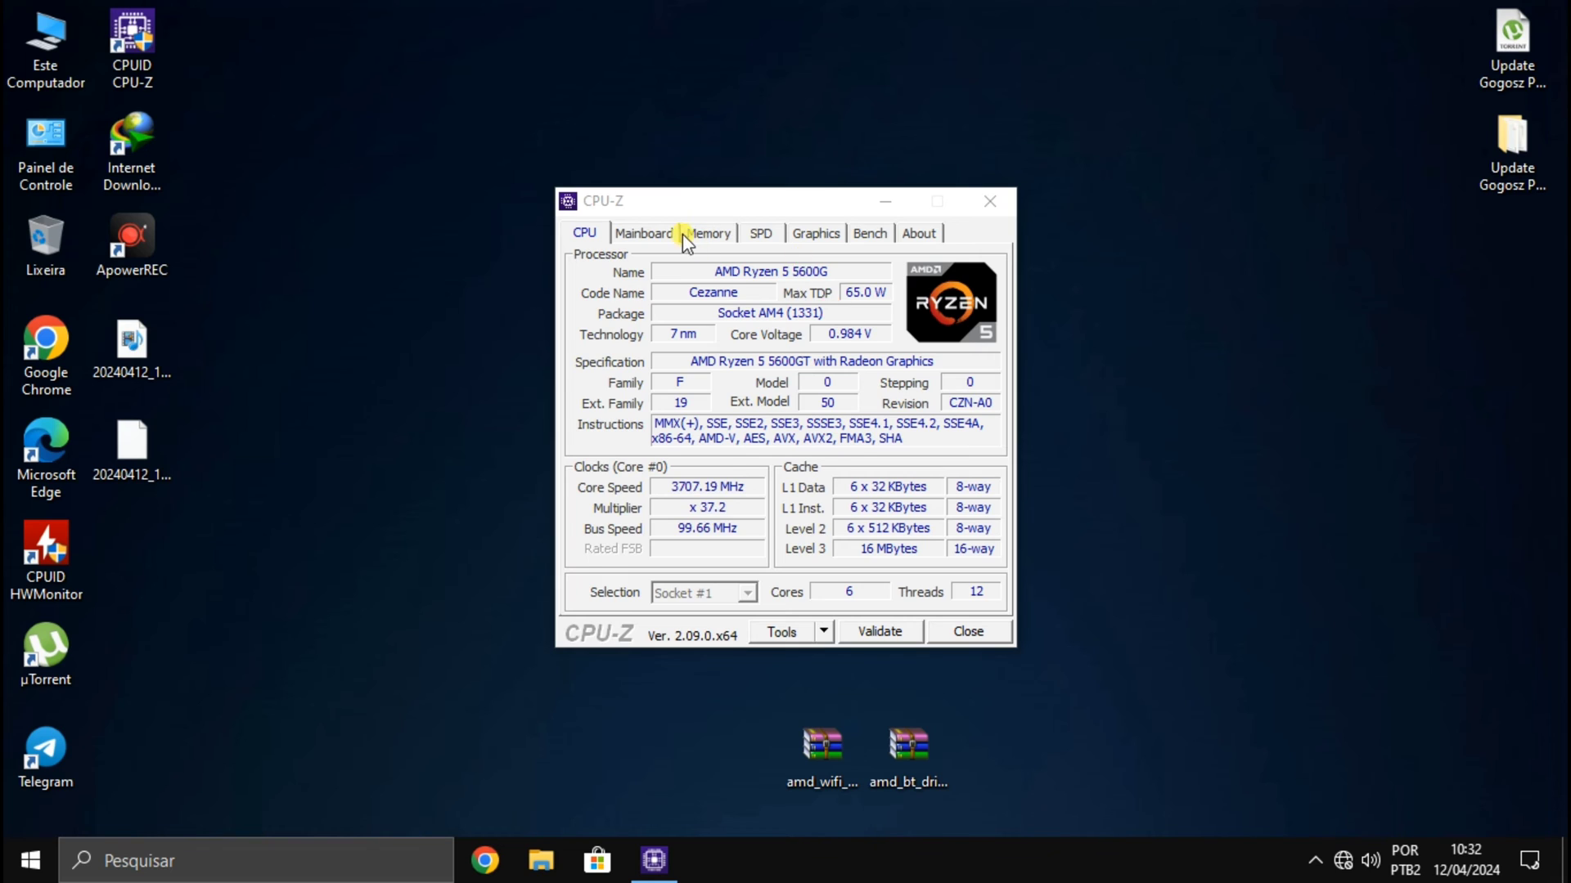
pyautogui.click(643, 232)
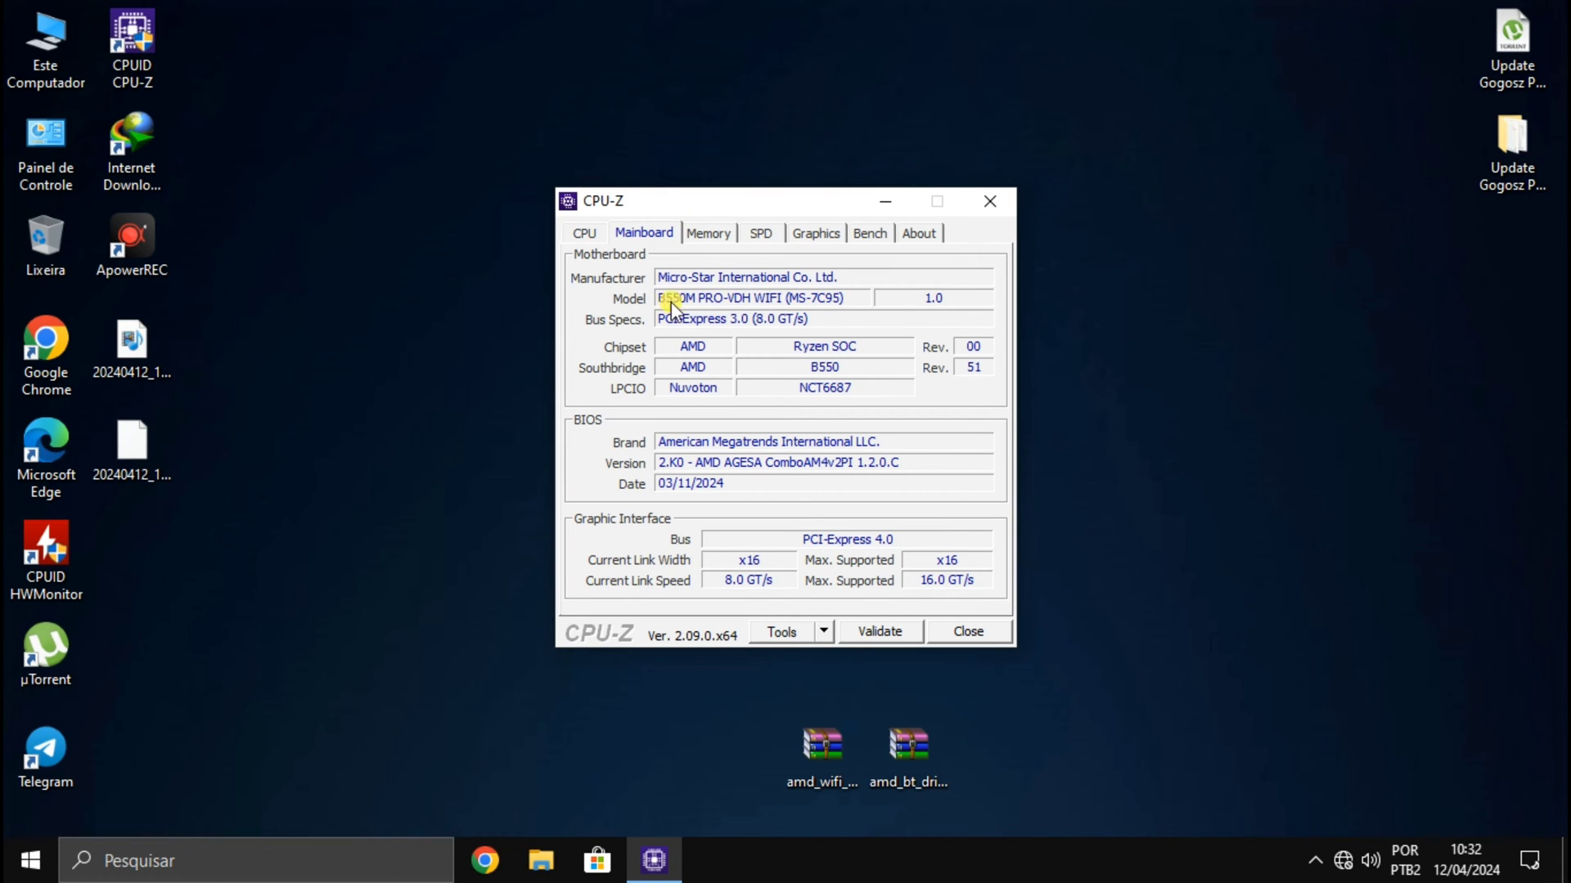
pyautogui.moveTo(784, 353)
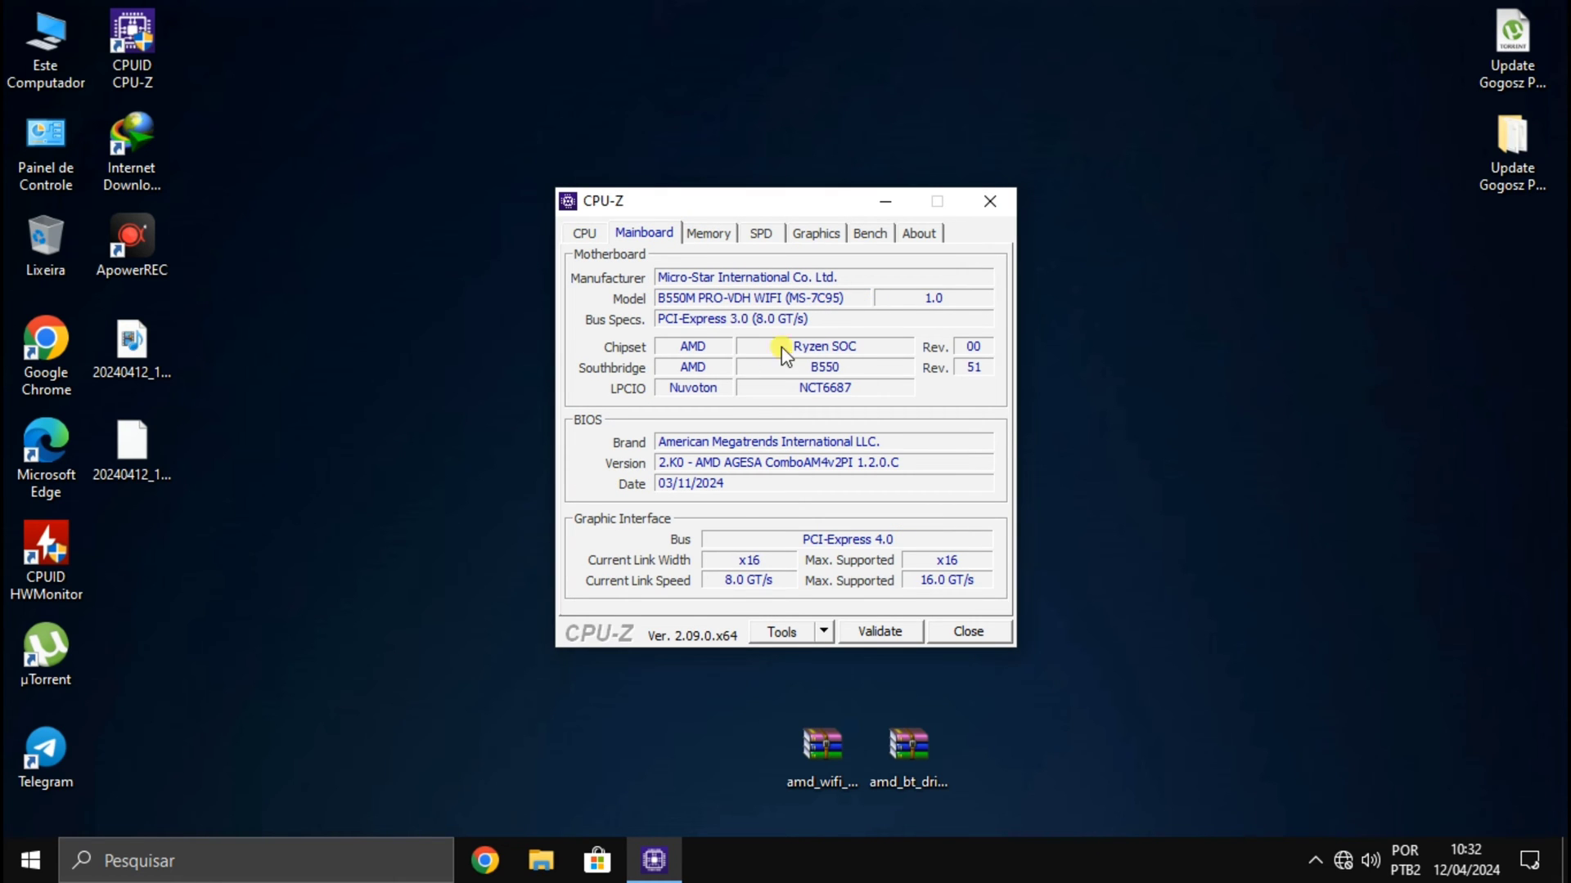
pyautogui.click(988, 201)
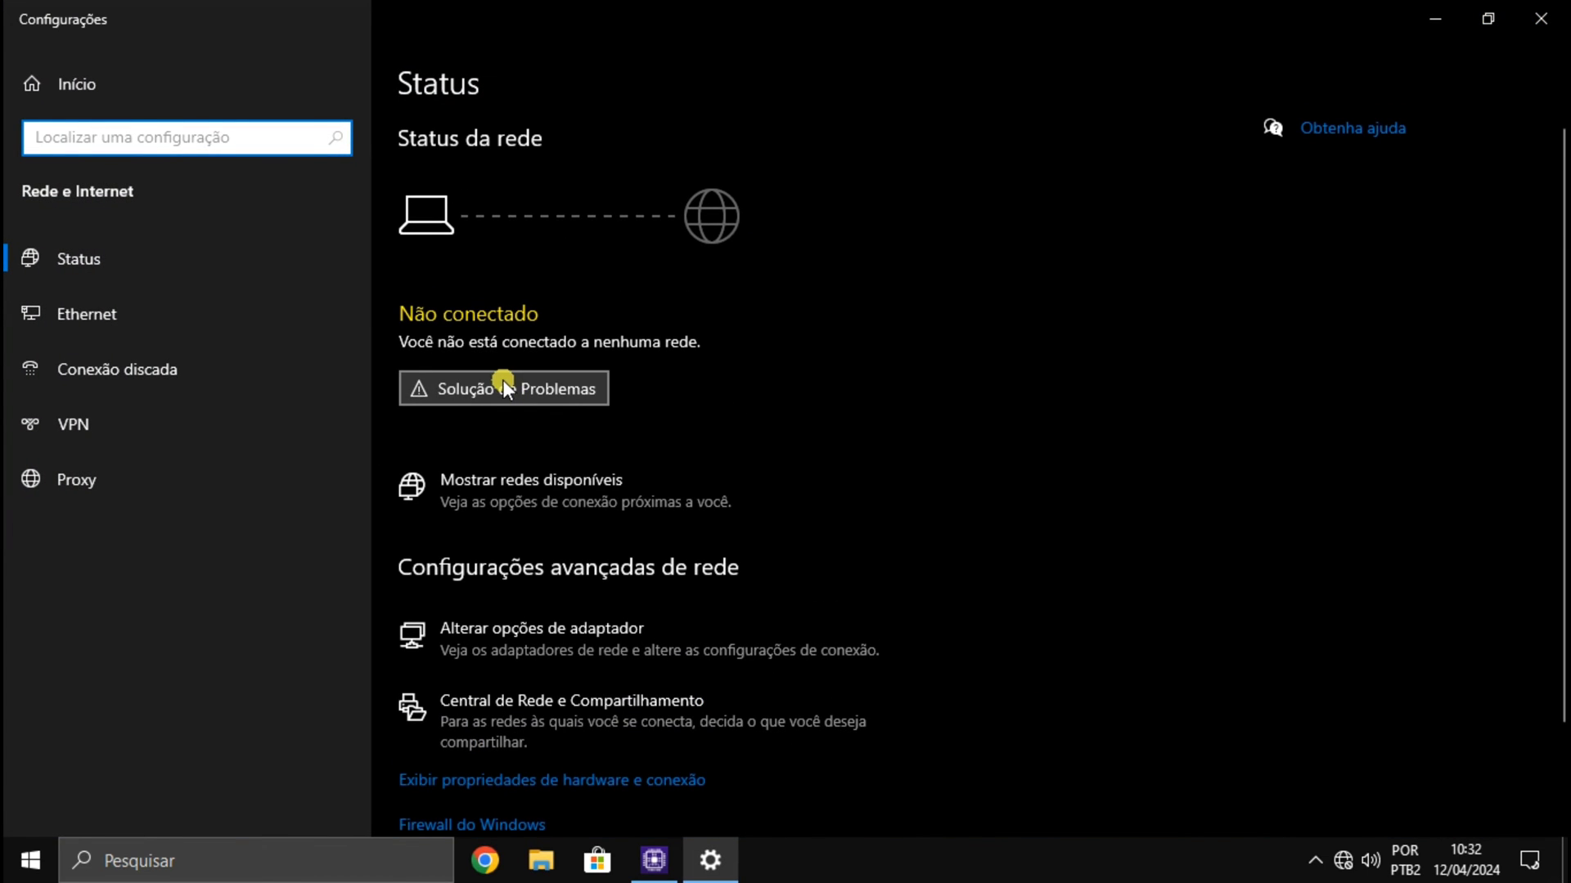
pyautogui.moveTo(561, 557)
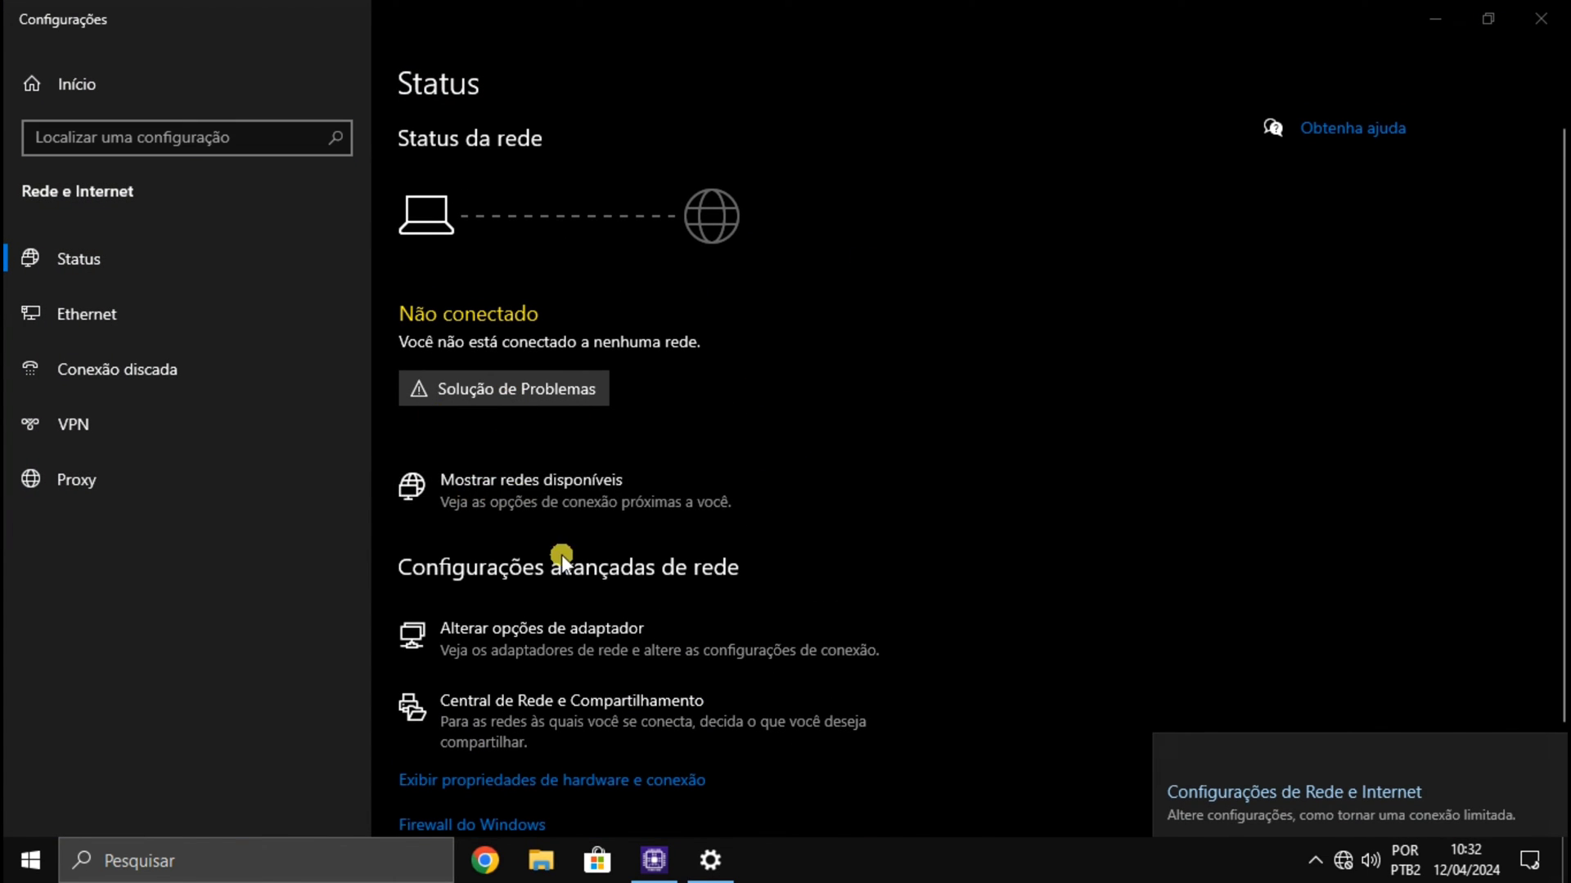
# - Review the network status showing 'Não conectado' in Network & Internet settings
pyautogui.click(538, 629)
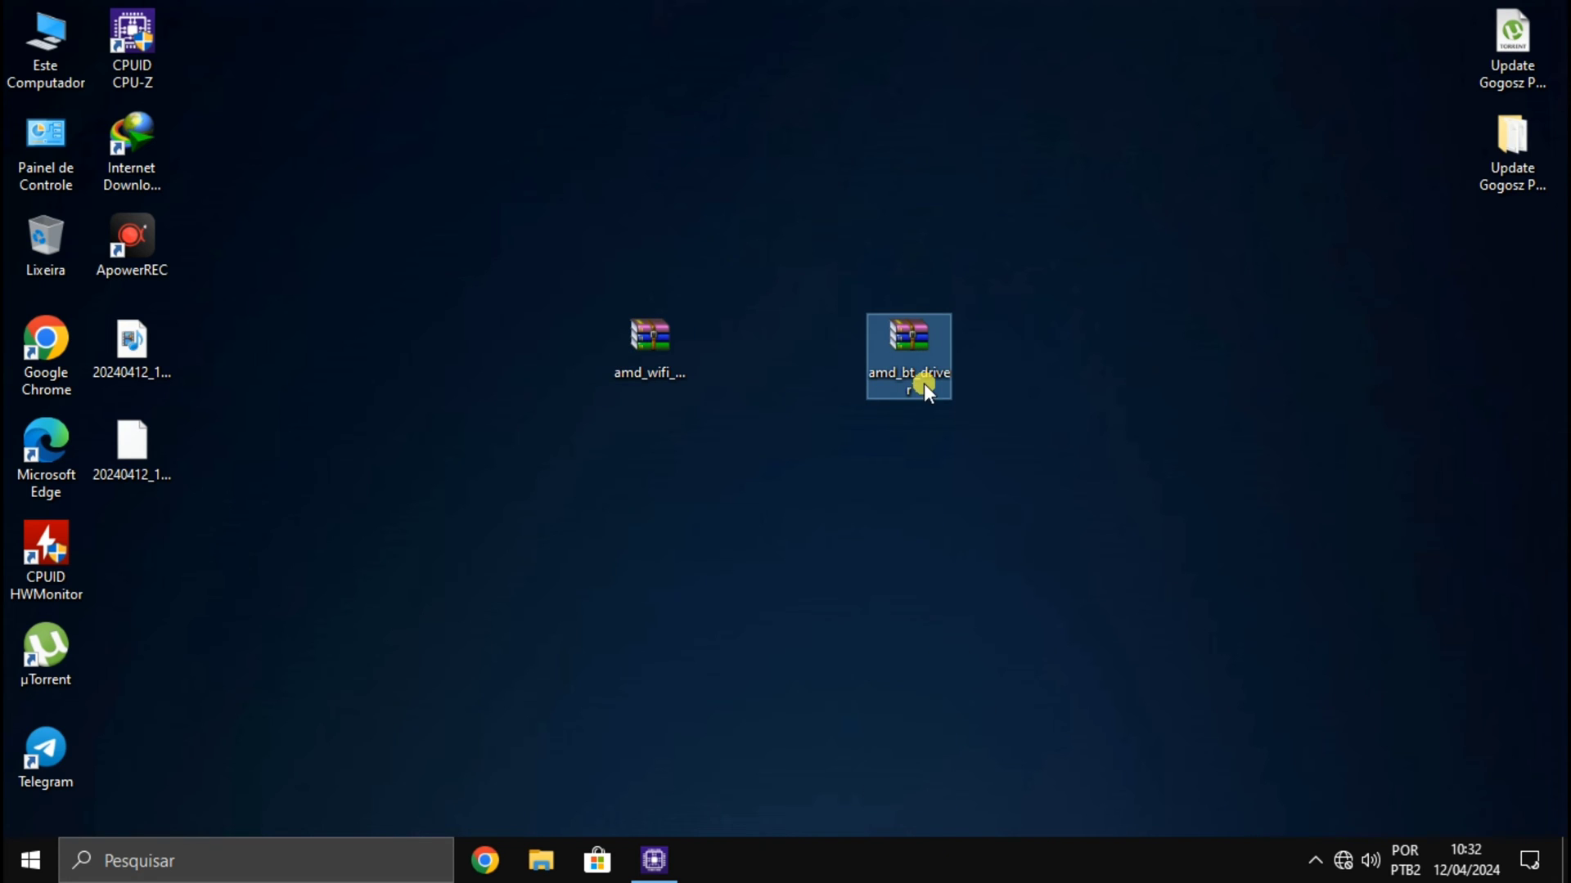
# - Extract amd_wifi_driver with 'Extrair aqui' and enter the new AMD_WIFI_Drivers folder
pyautogui.click(908, 381)
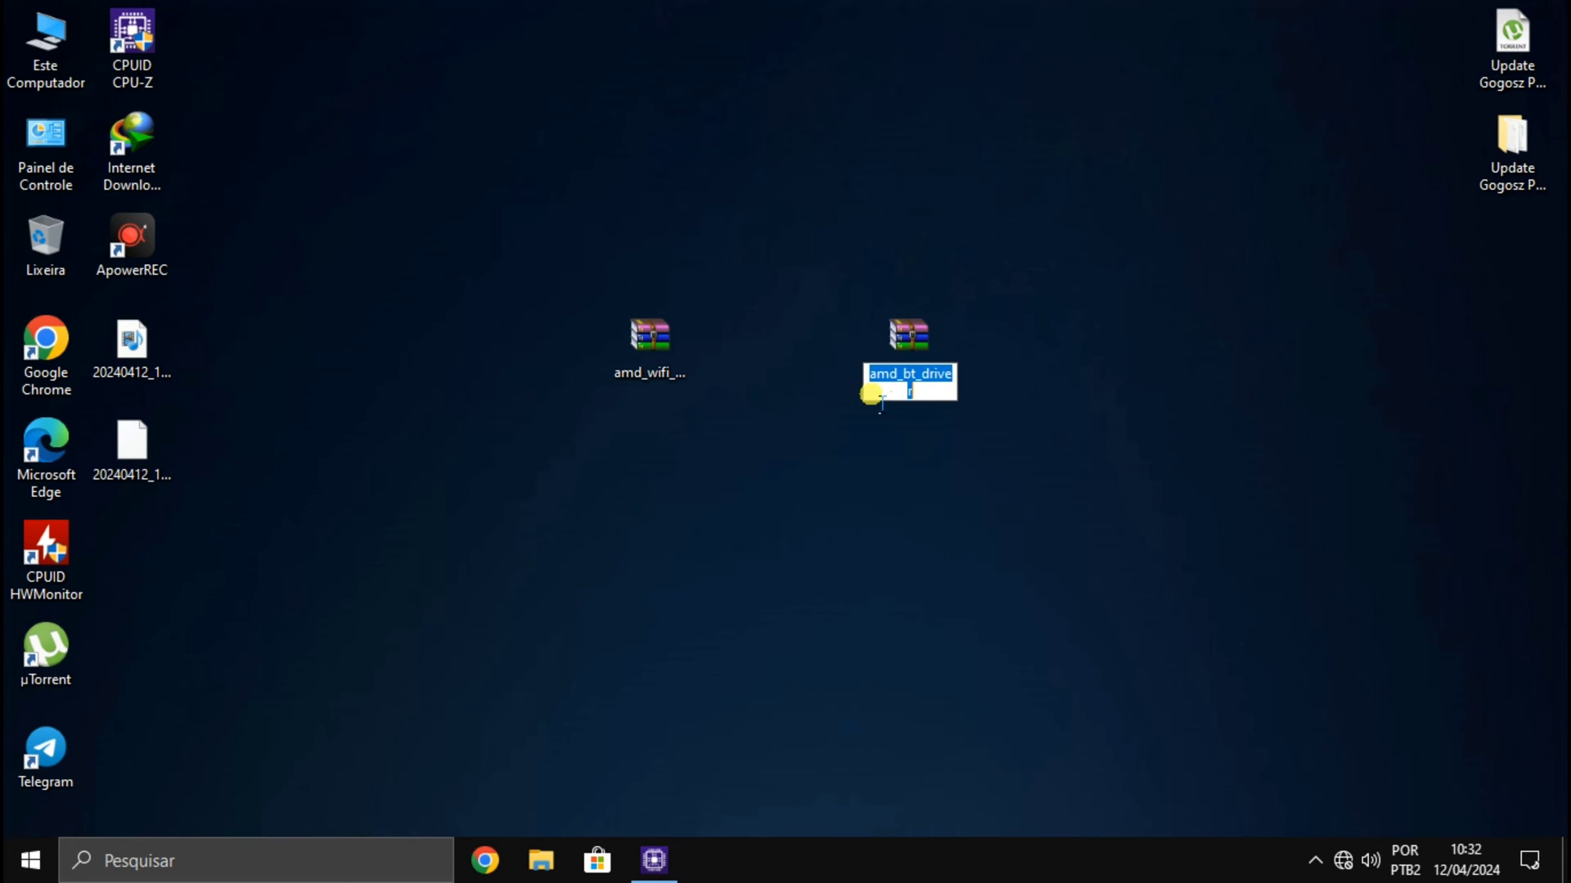
pyautogui.rightClick(648, 335)
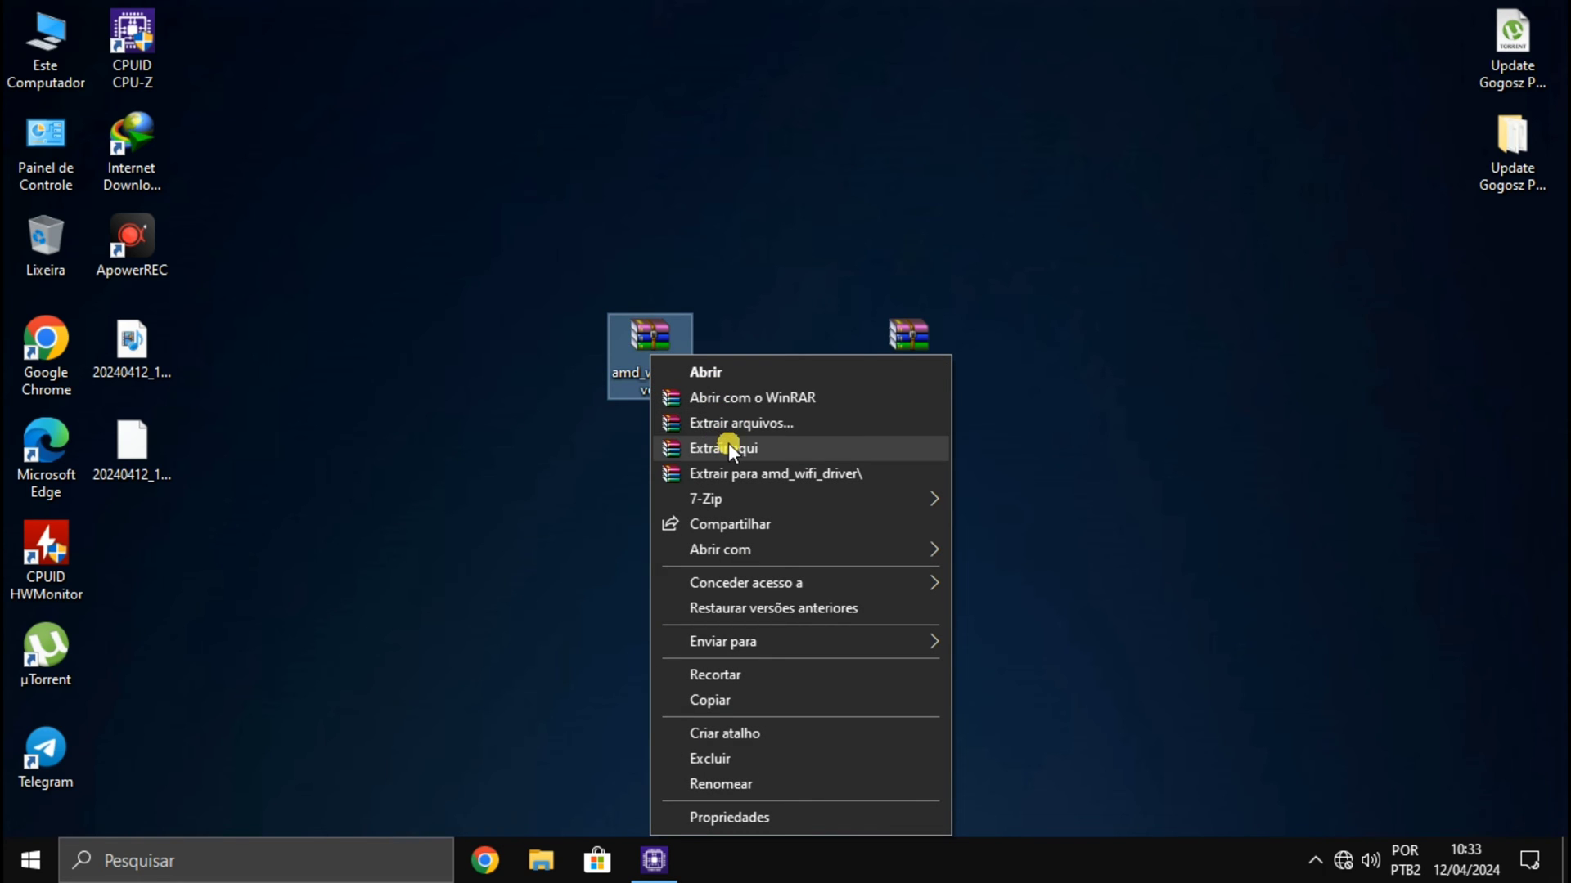
pyautogui.click(723, 448)
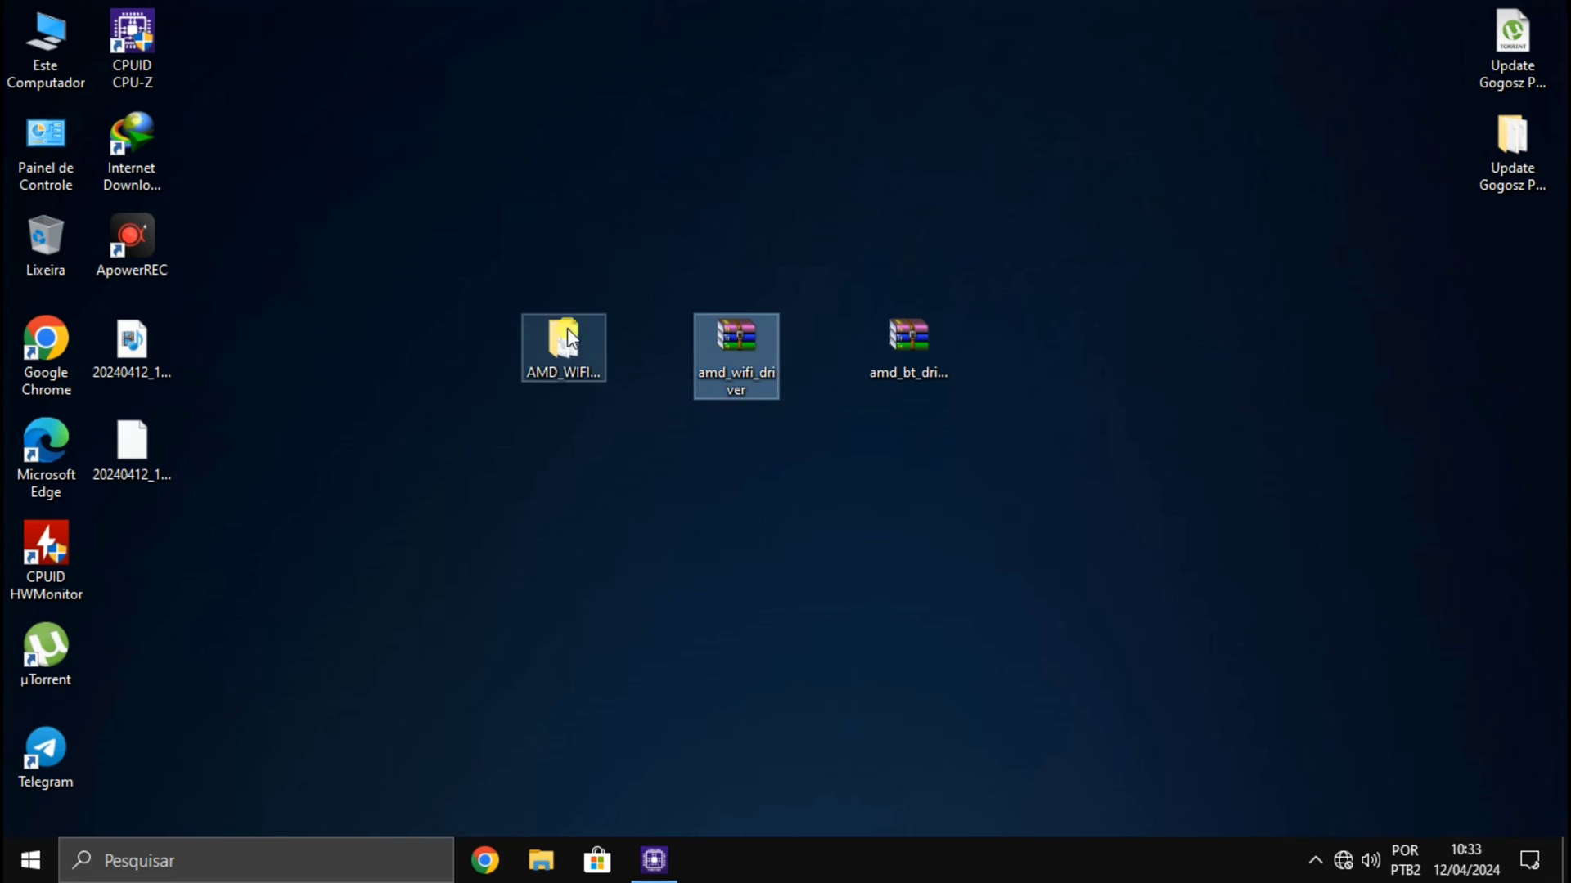
pyautogui.doubleClick(563, 347)
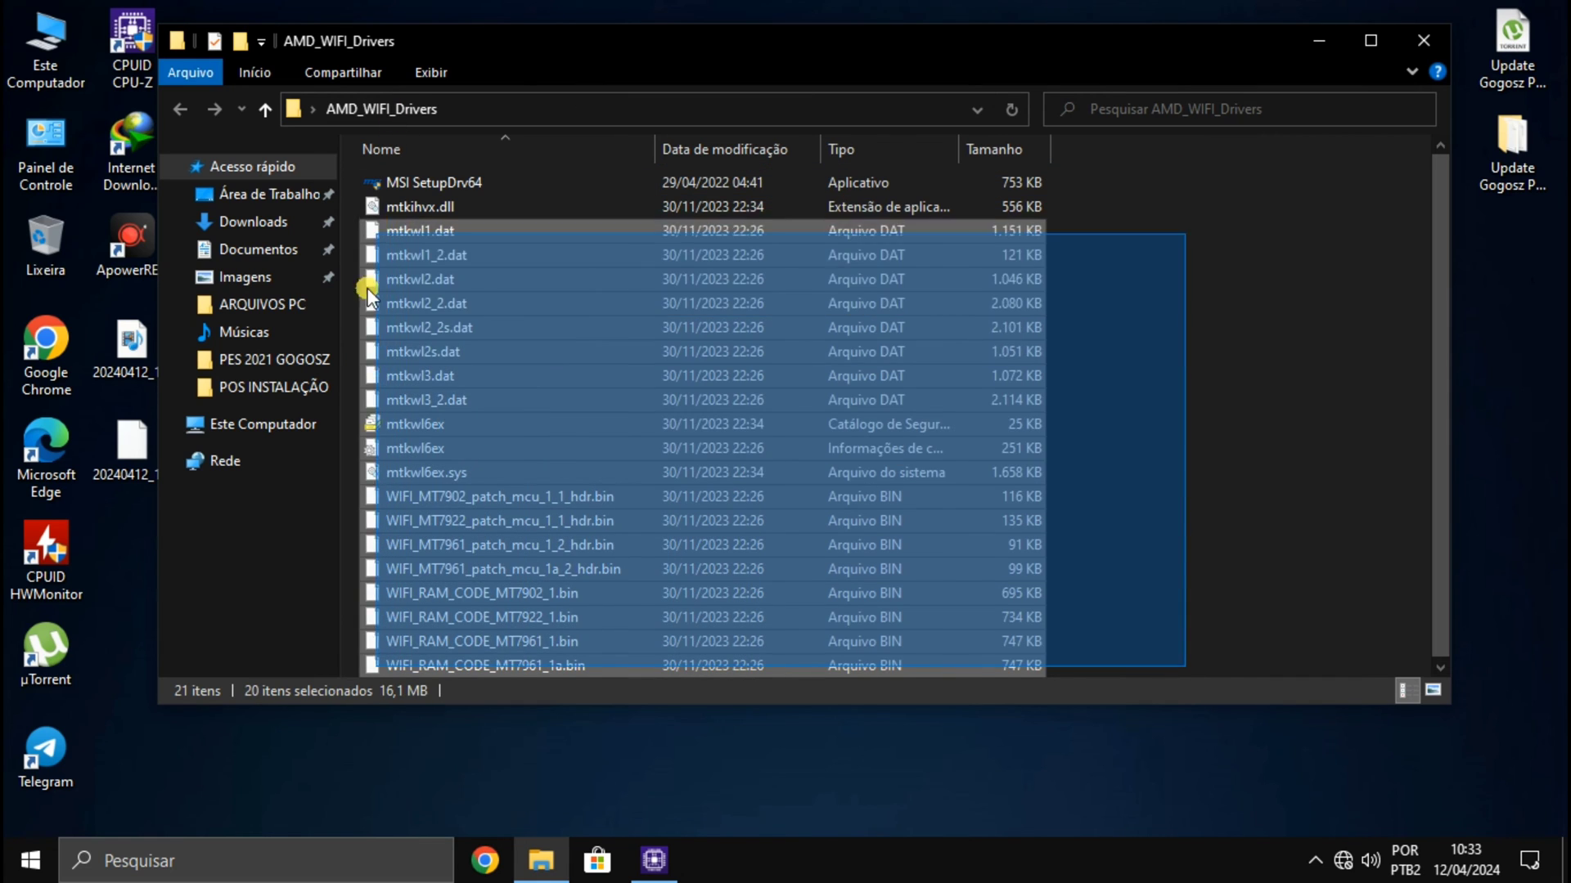
# - Run MSI SetupDrv64 to install the RZ608 Wi-Fi 6E driver, then view the available Wi-Fi networks
pyautogui.click(432, 182)
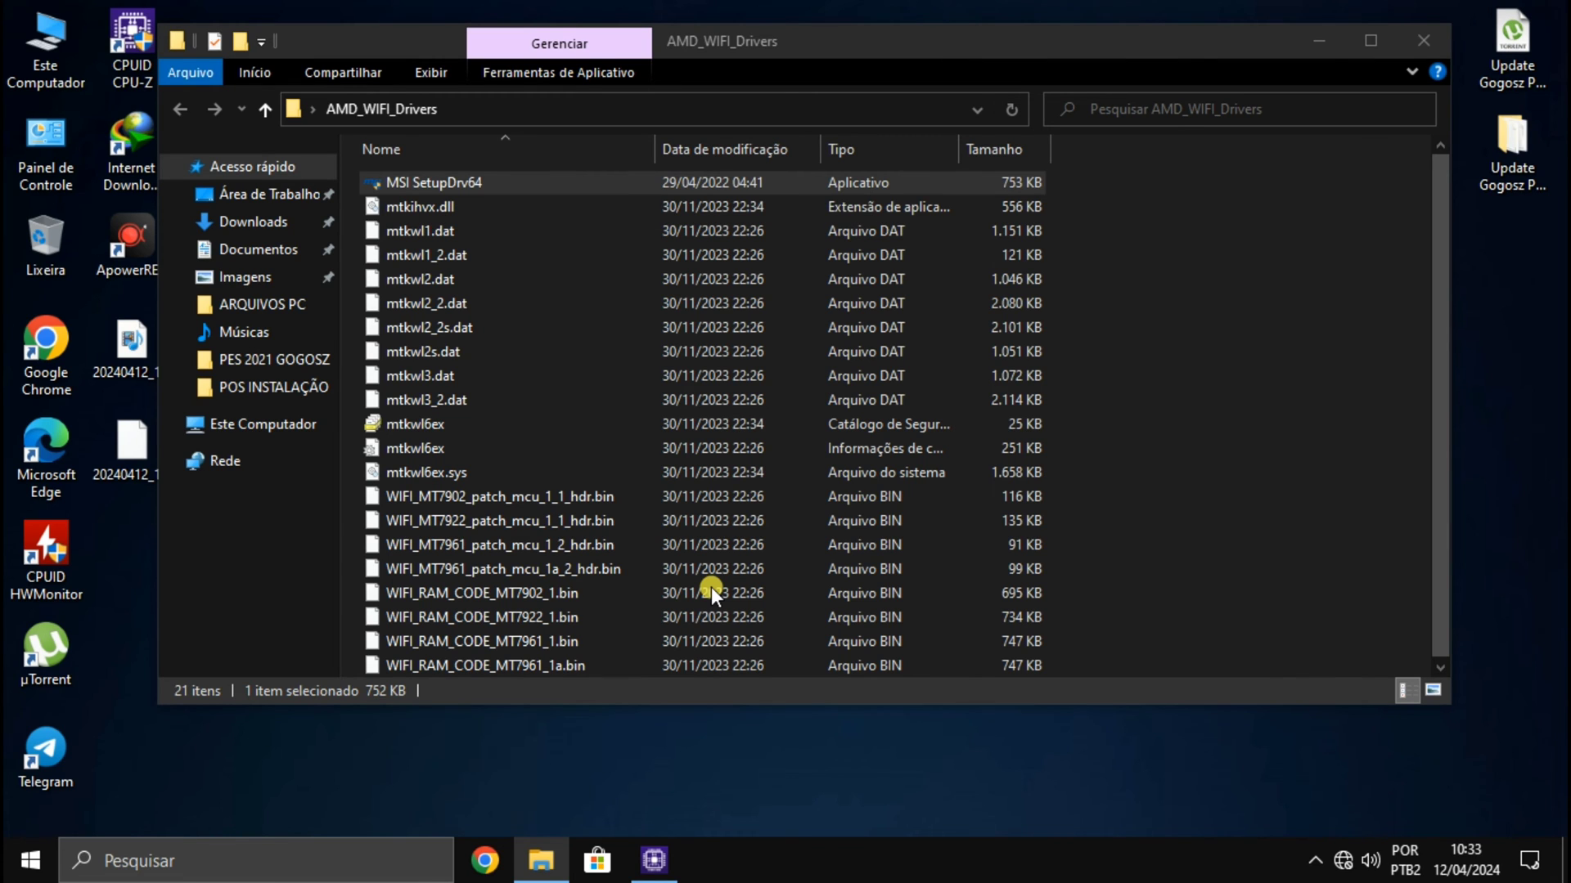
pyautogui.doubleClick(439, 182)
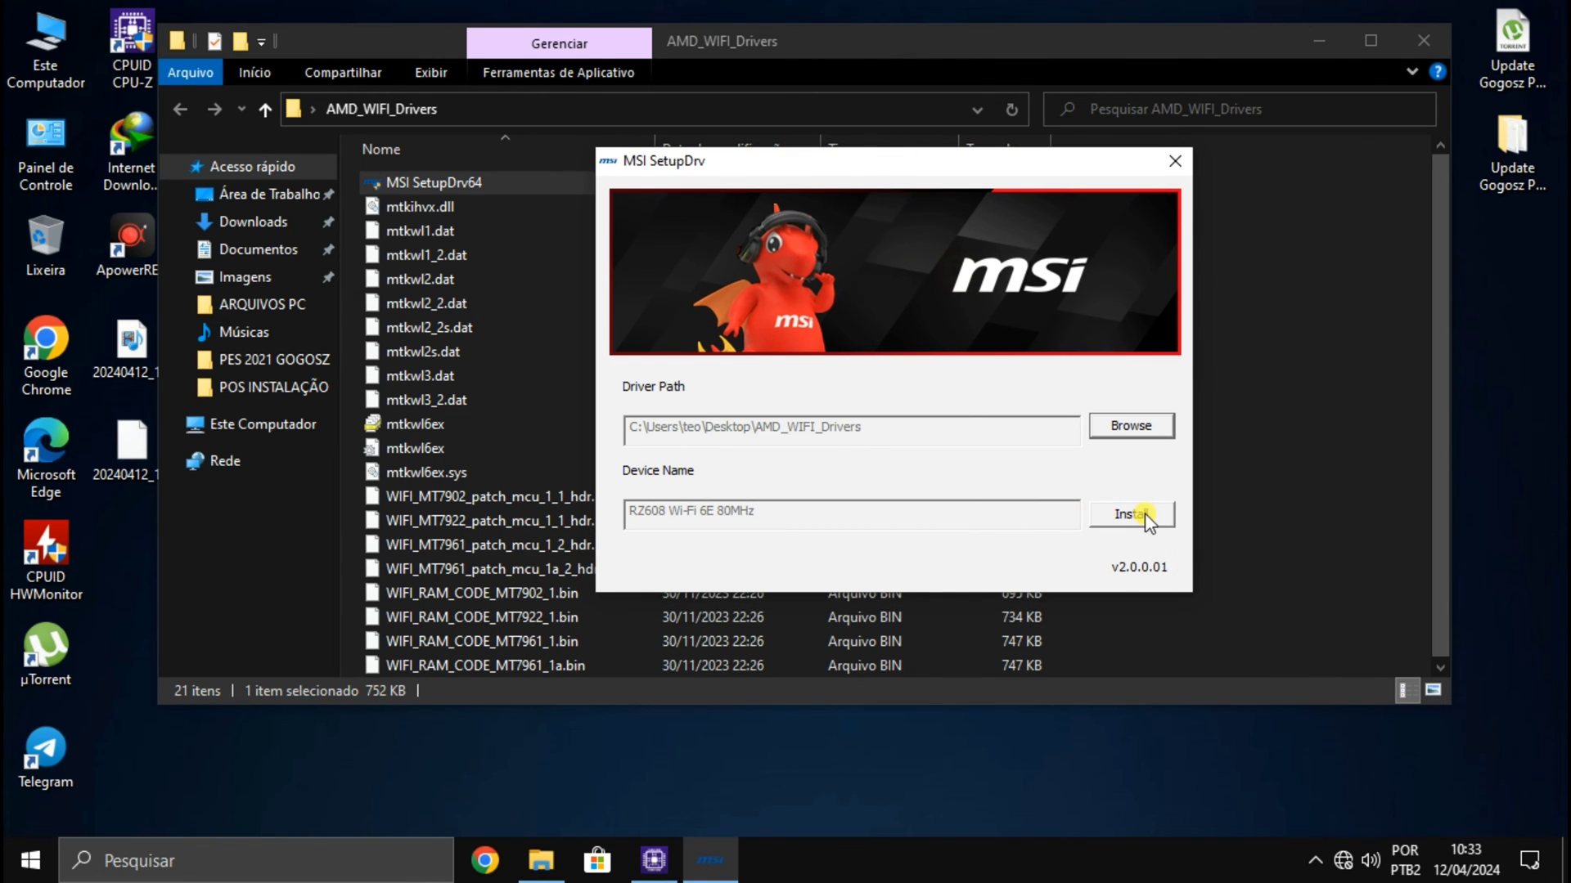
pyautogui.moveTo(1132, 528)
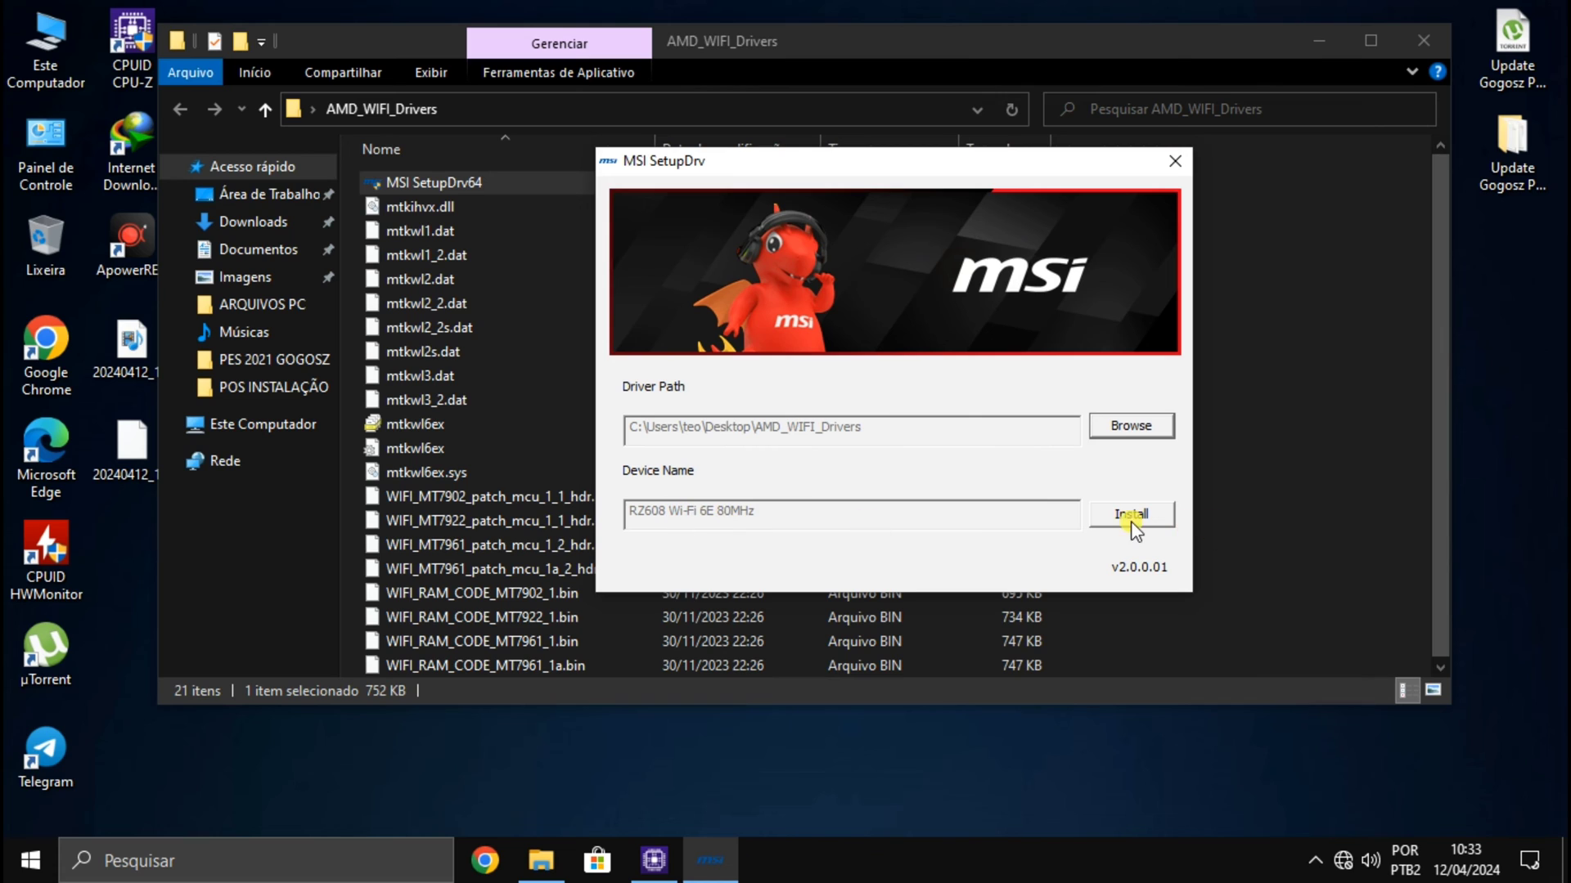
pyautogui.click(1130, 514)
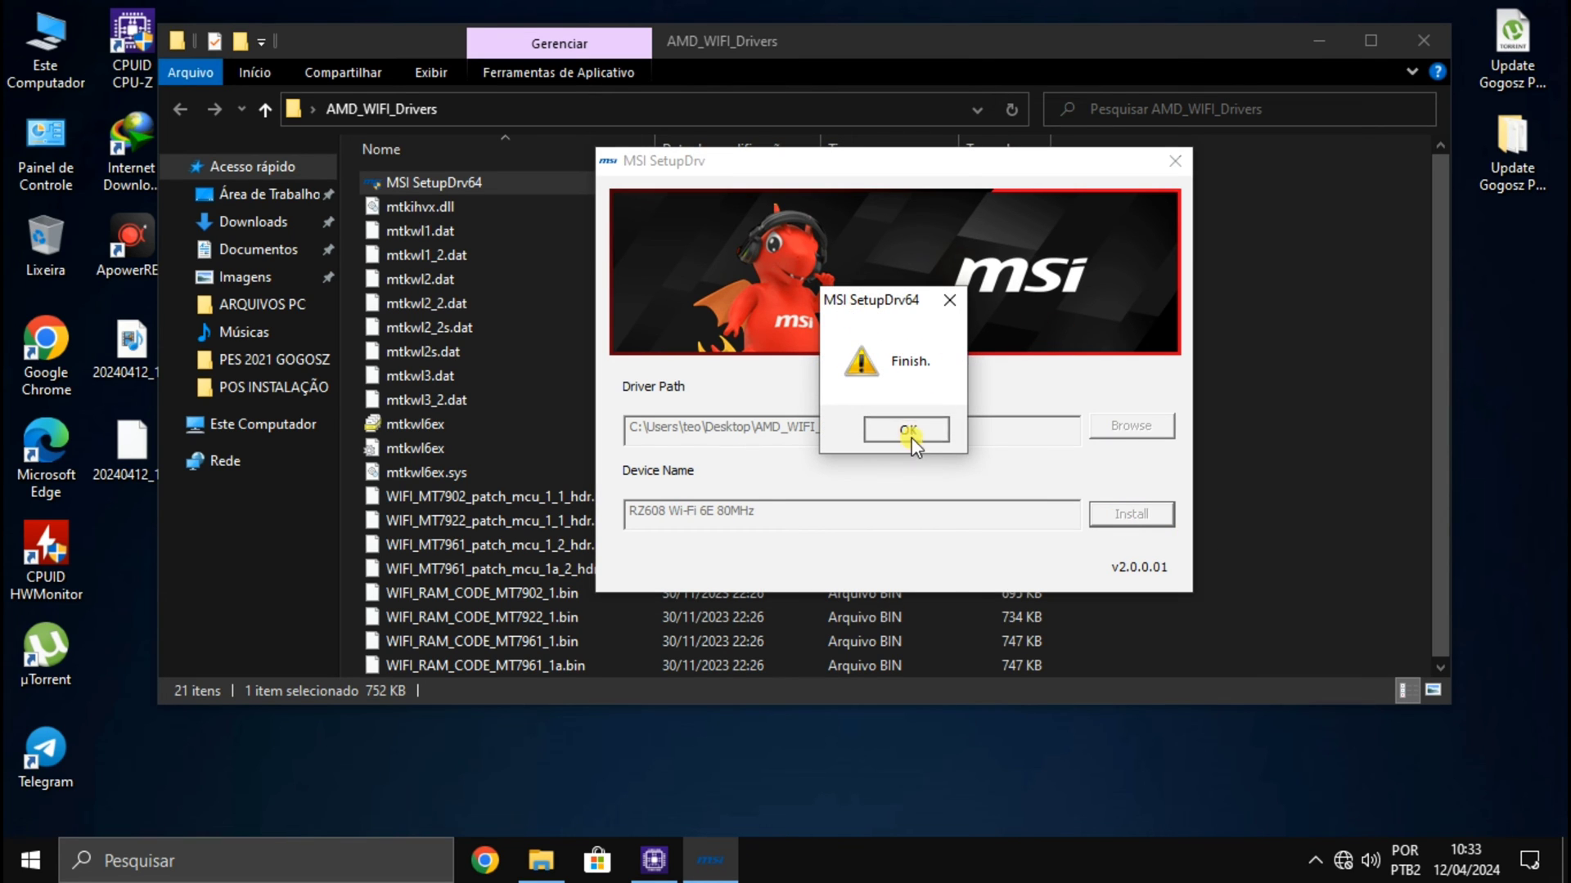
pyautogui.click(904, 430)
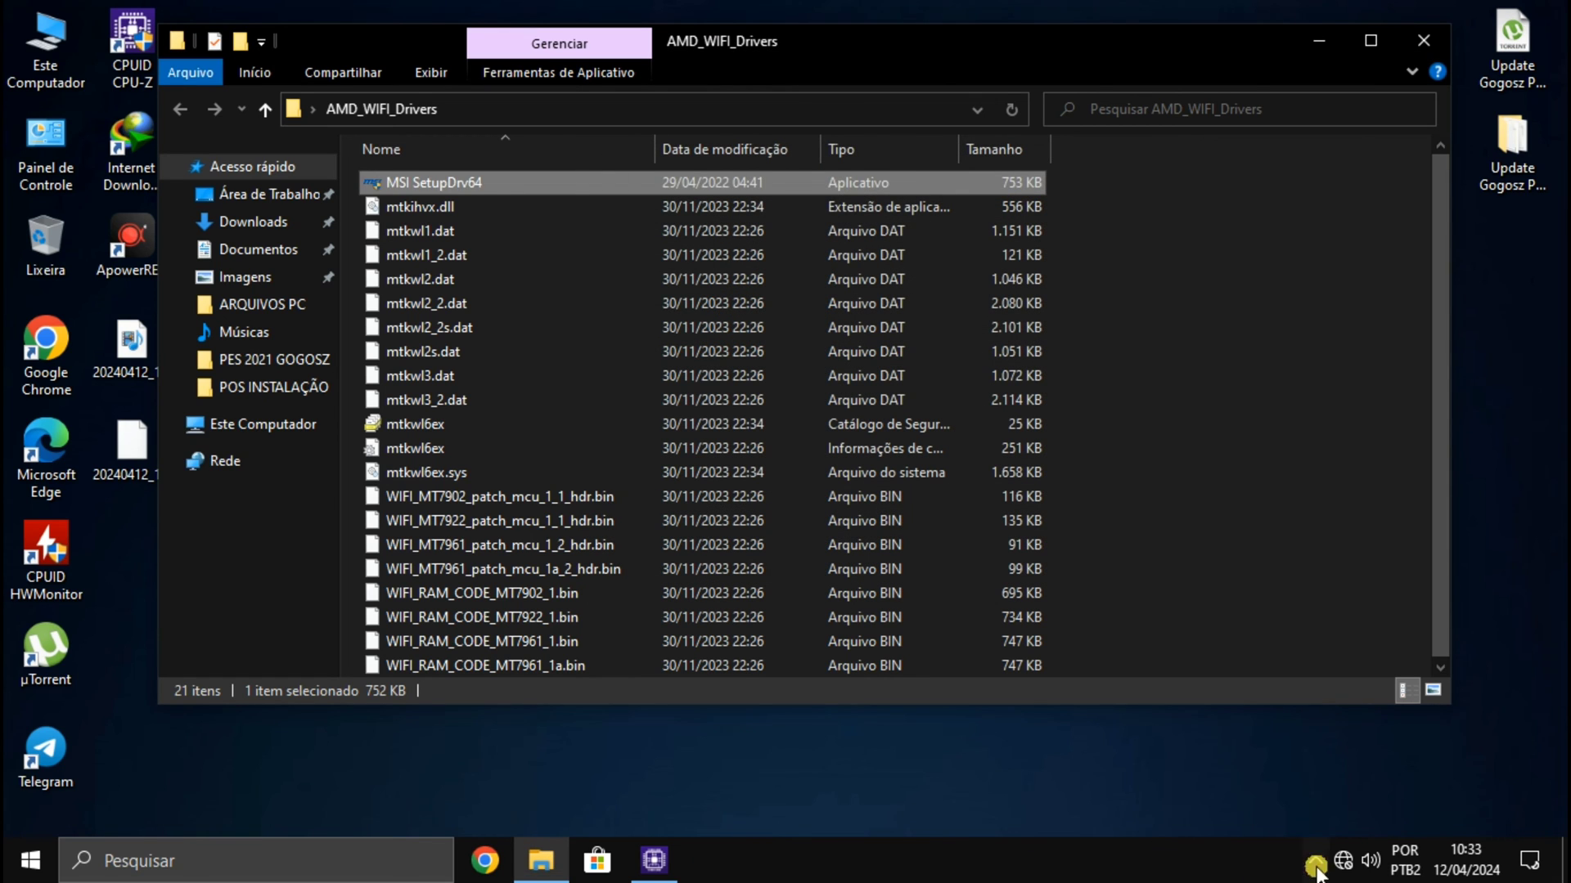
pyautogui.click(1340, 859)
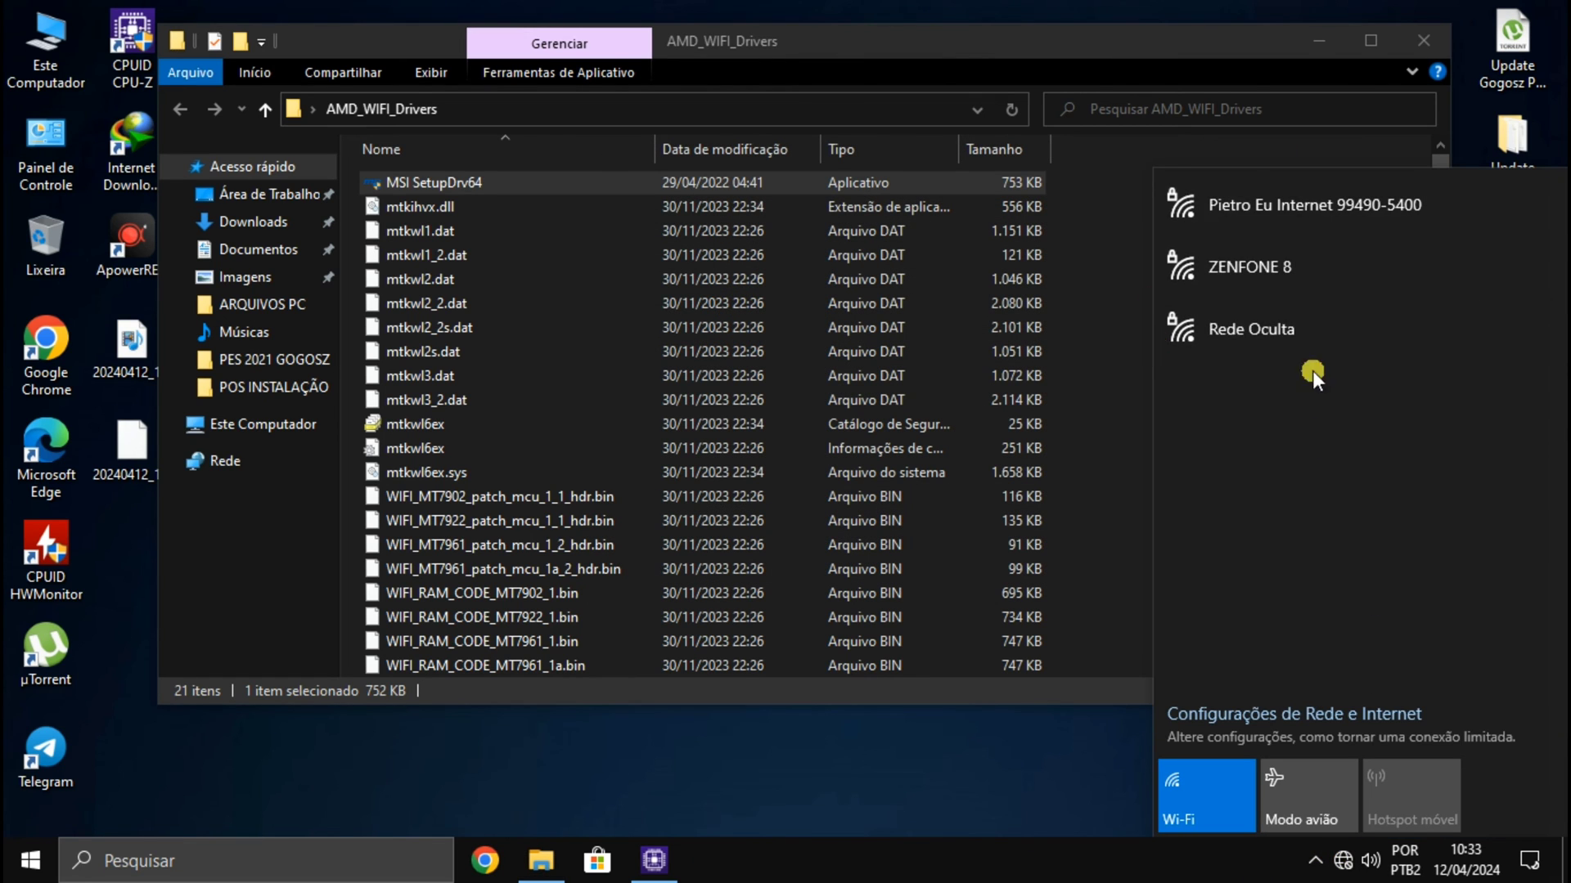
pyautogui.moveTo(1557, 389)
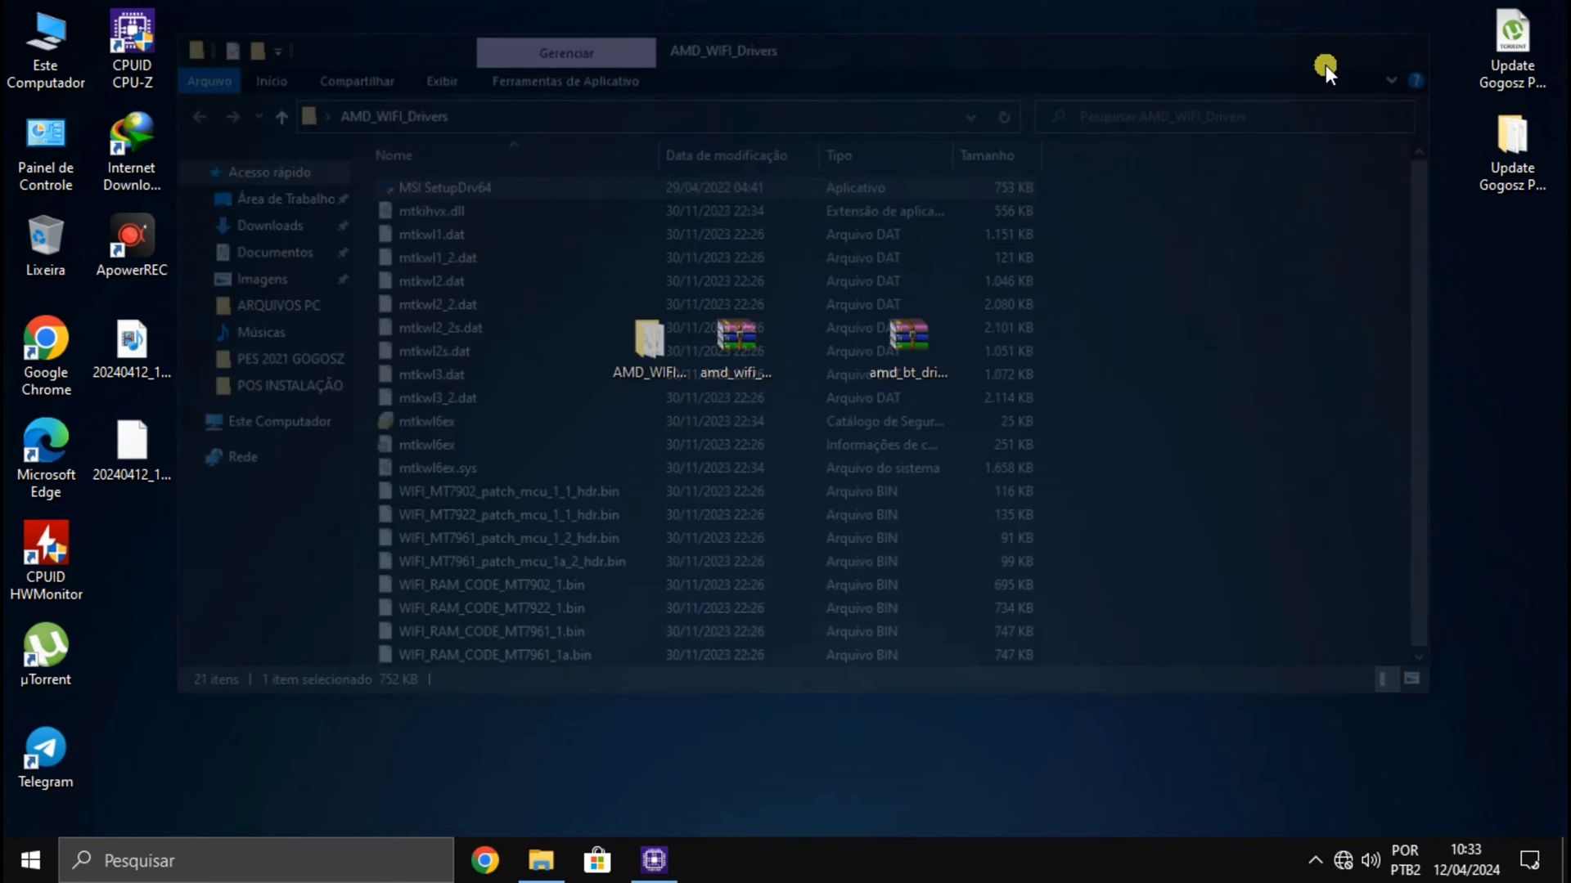
# - Extract amd_bt_driver so the AMD_BlueTooth_Drivers folder appears beside the archives
pyautogui.click(1323, 65)
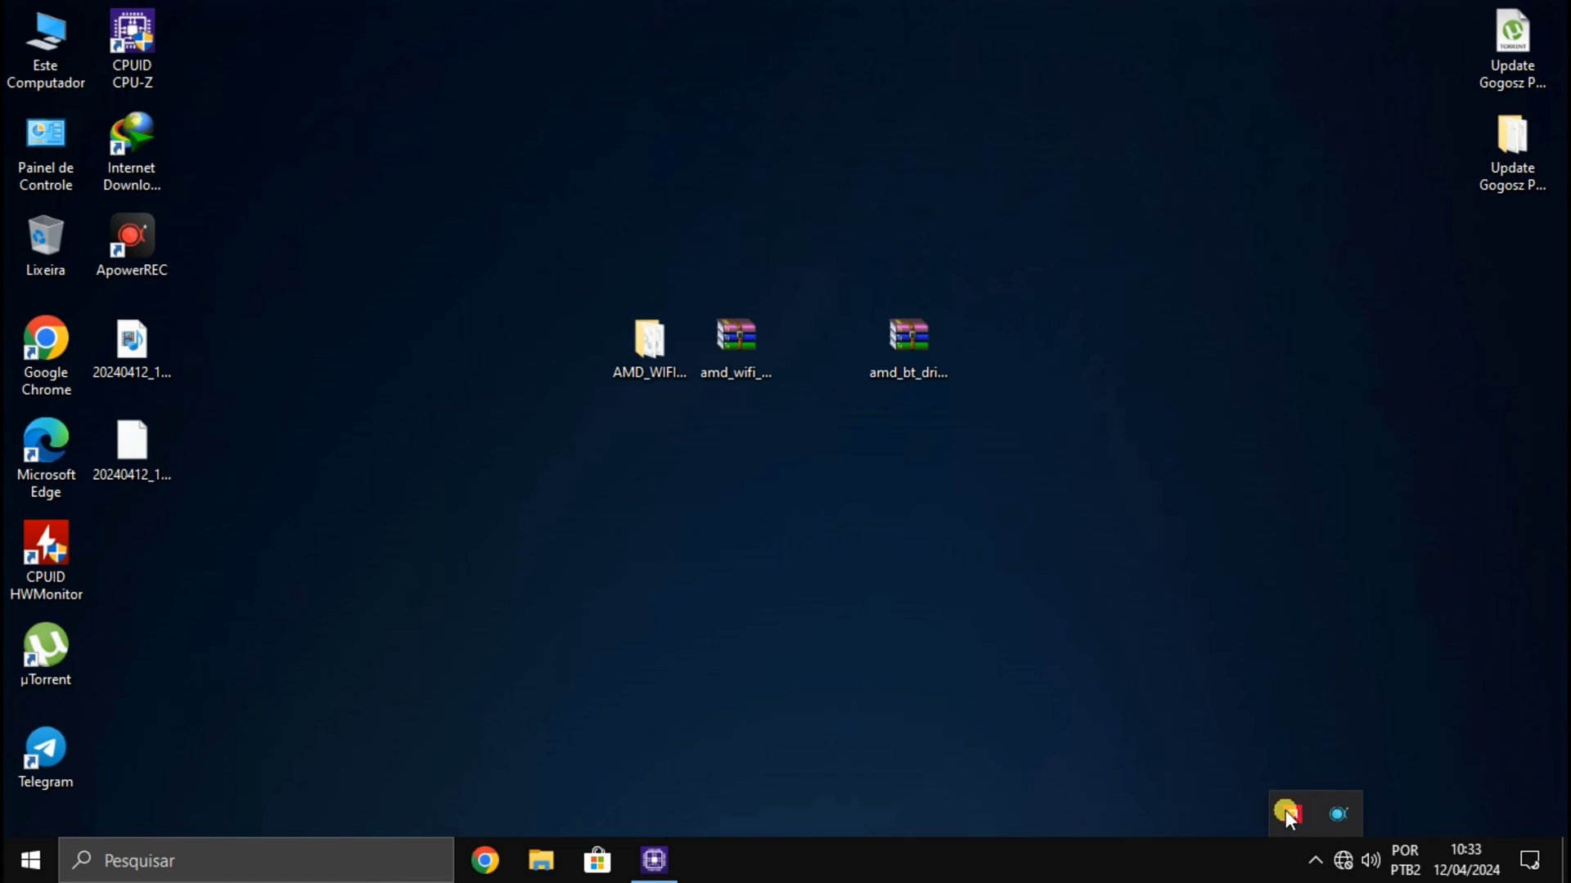
pyautogui.rightClick(906, 335)
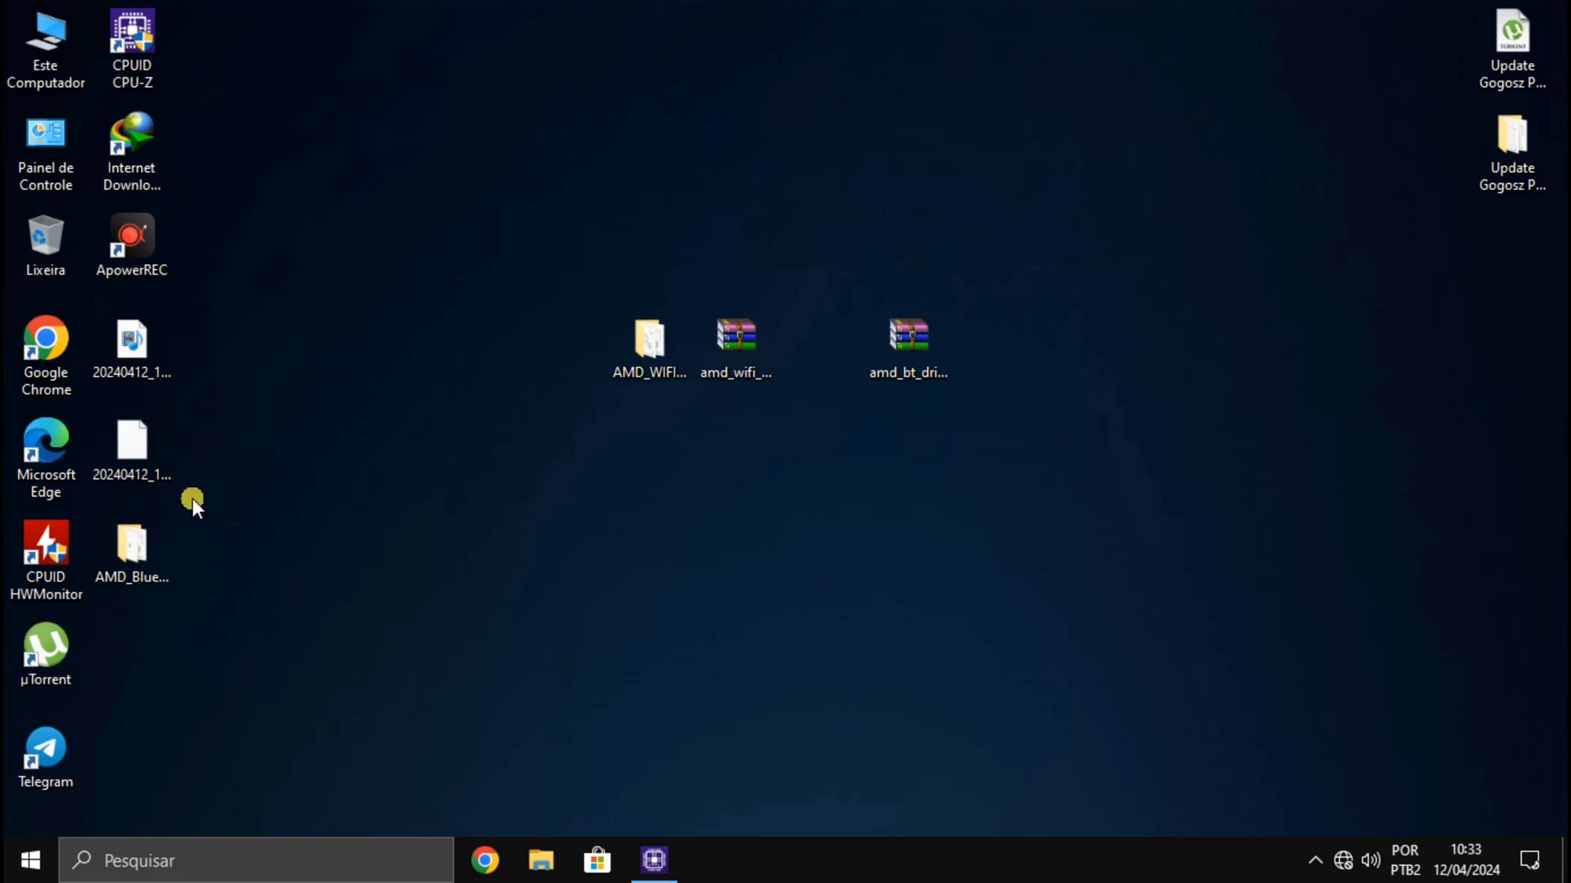
pyautogui.rightClick(821, 350)
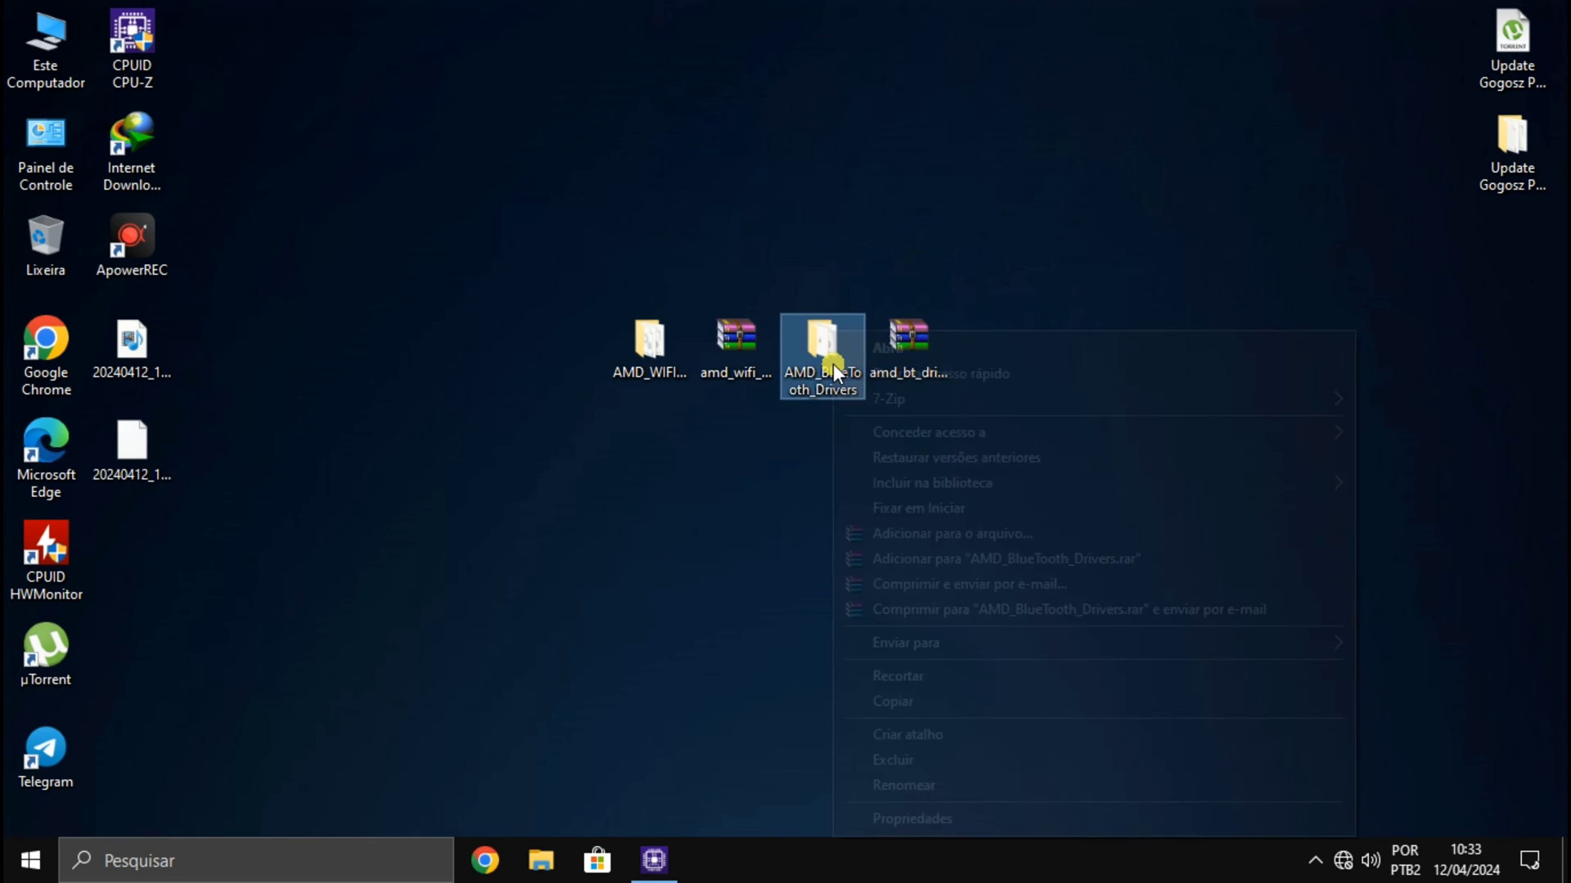
pyautogui.click(904, 784)
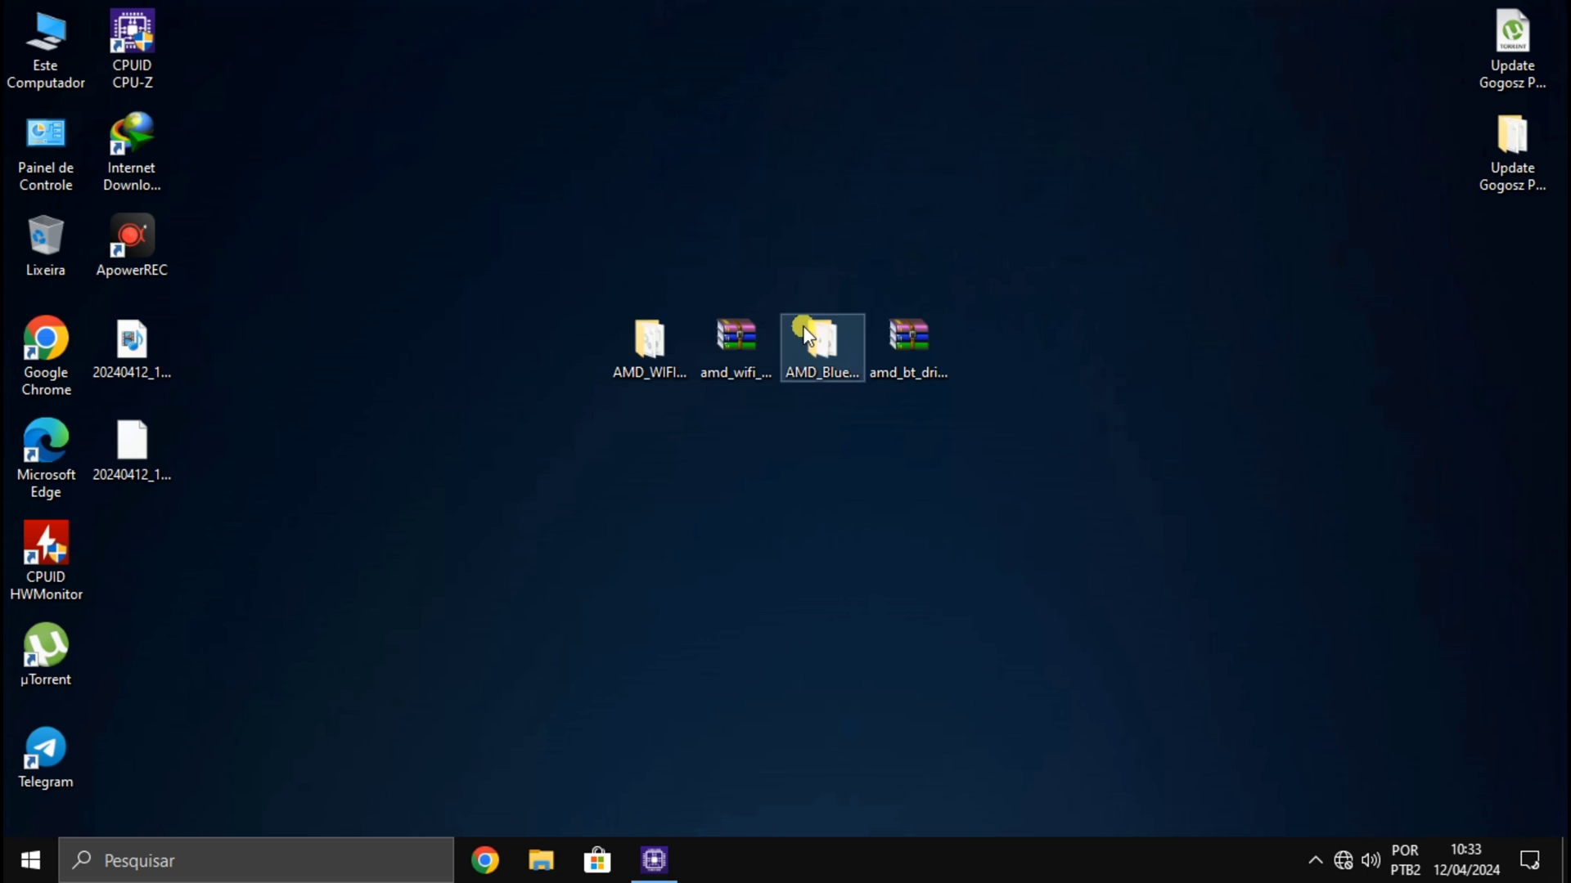
# - From AMD_BlueTooth_Drivers, run MSI SetupDrv64 to install the RZ608 Bluetooth Adapter driver
pyautogui.doubleClick(819, 338)
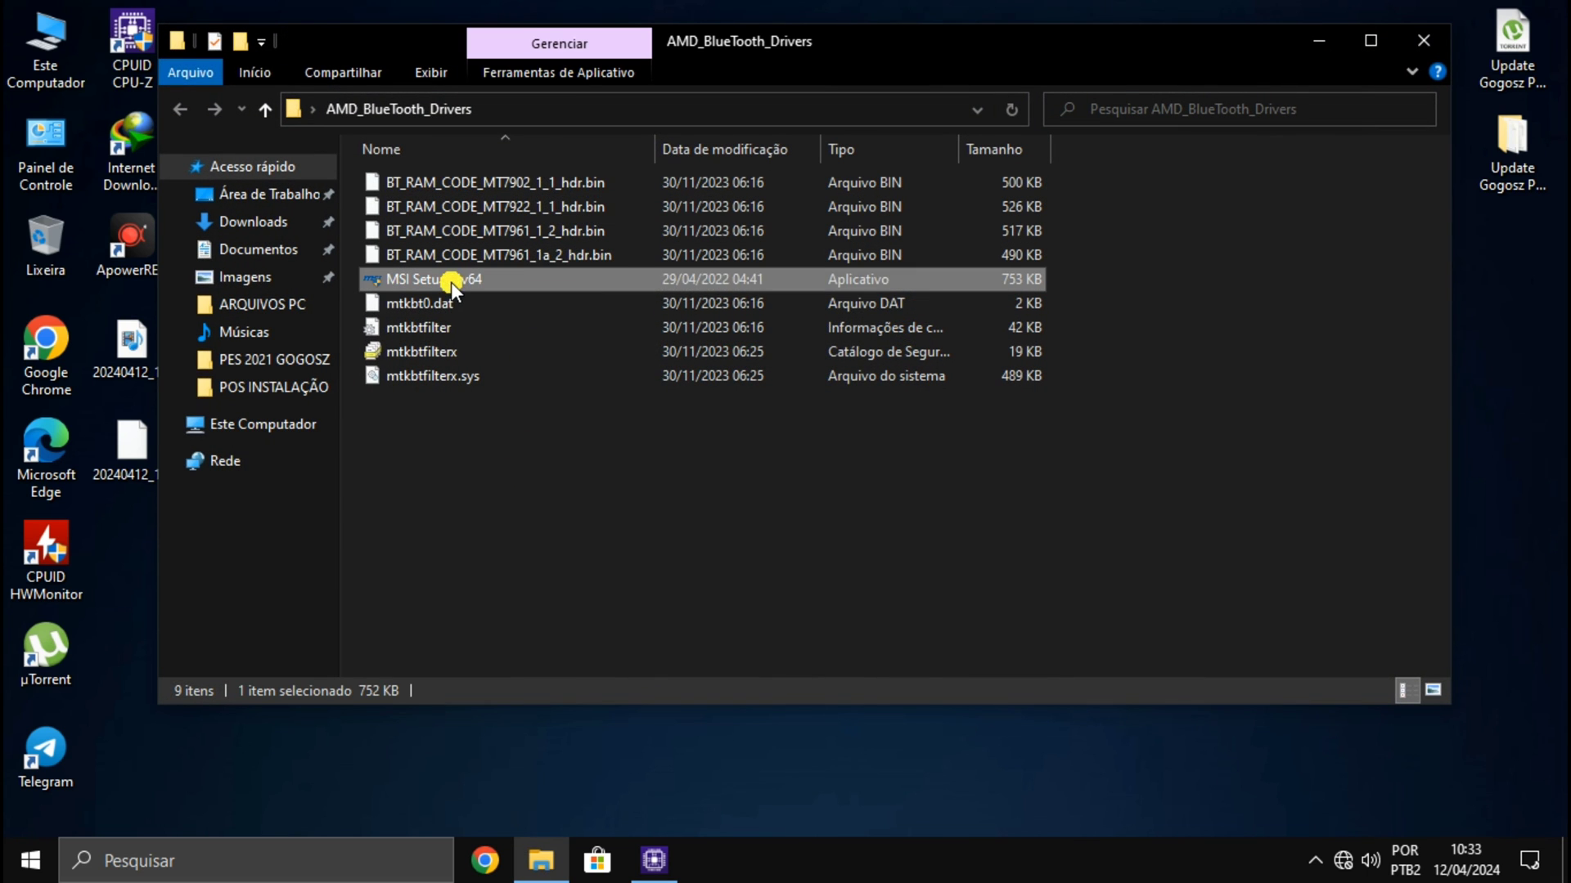
pyautogui.doubleClick(416, 280)
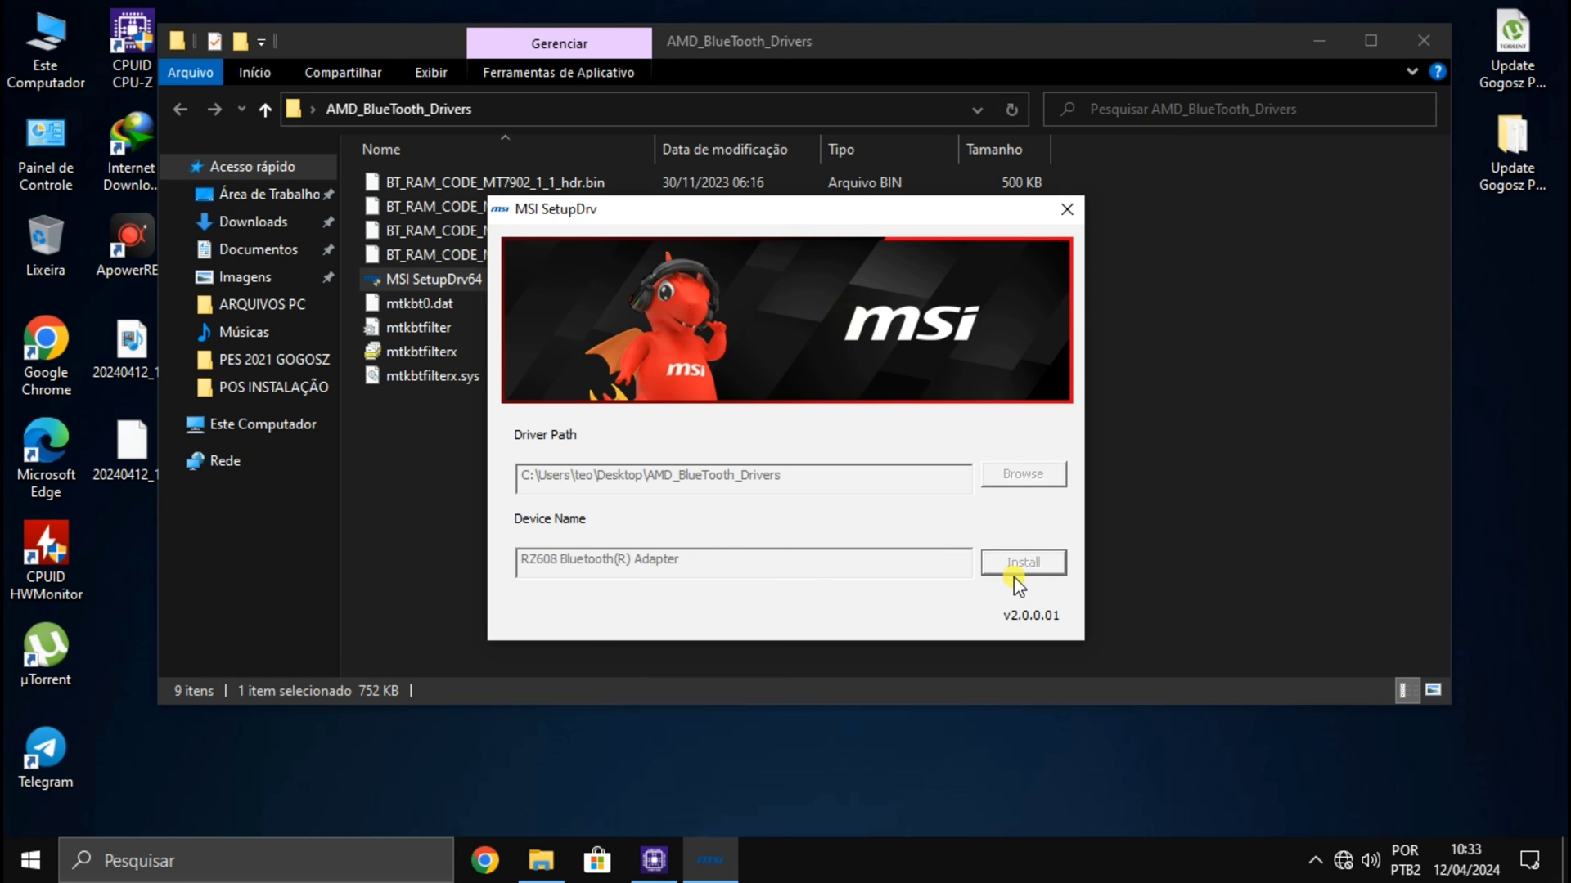
pyautogui.click(1021, 561)
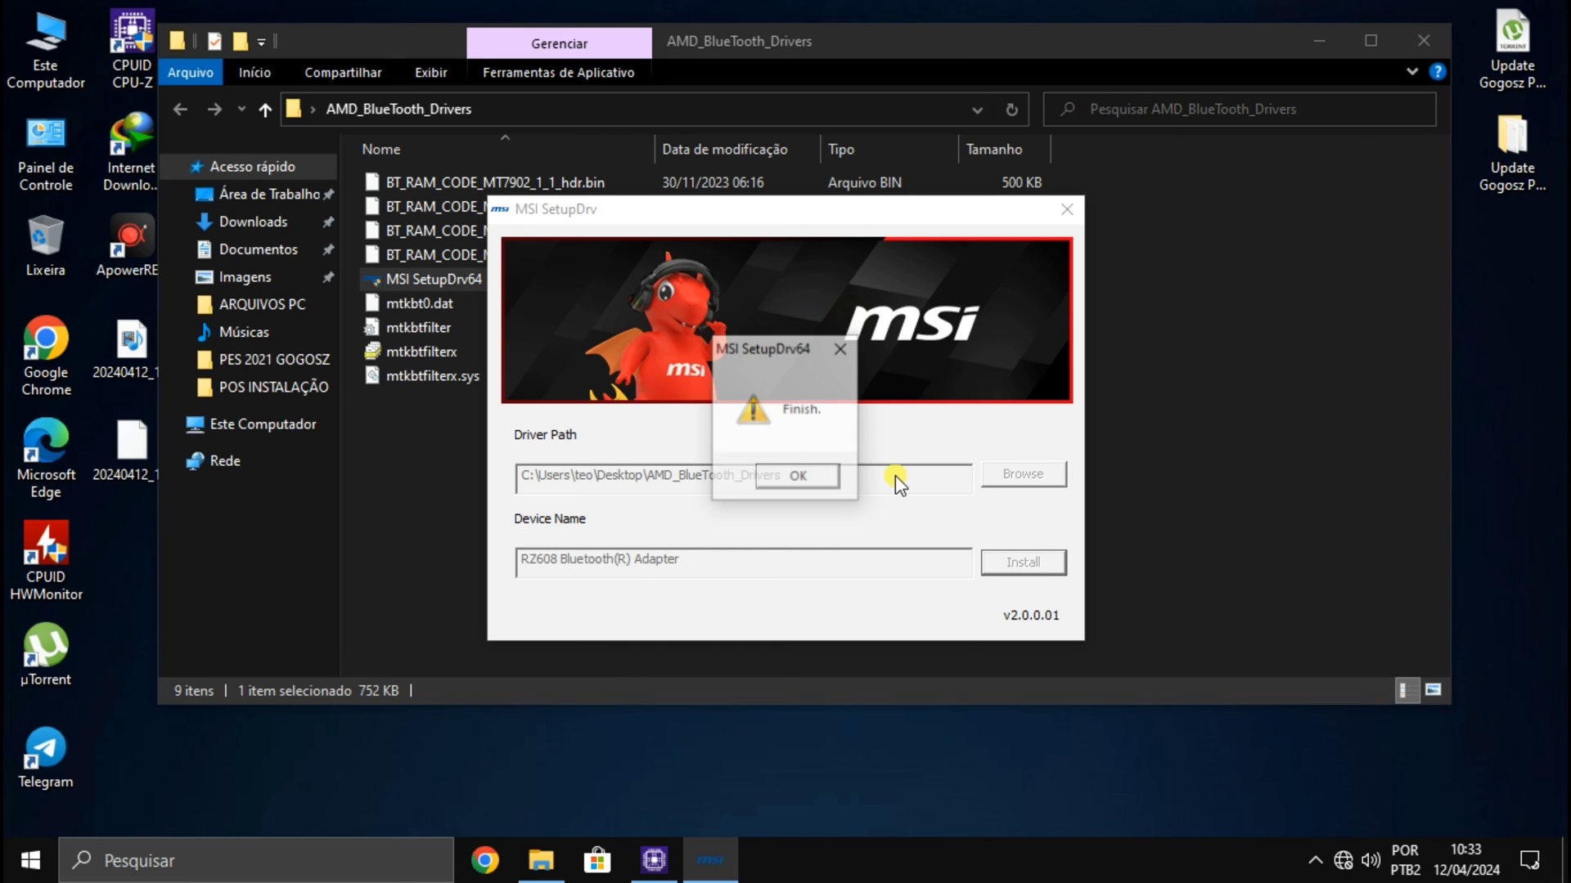
pyautogui.click(797, 476)
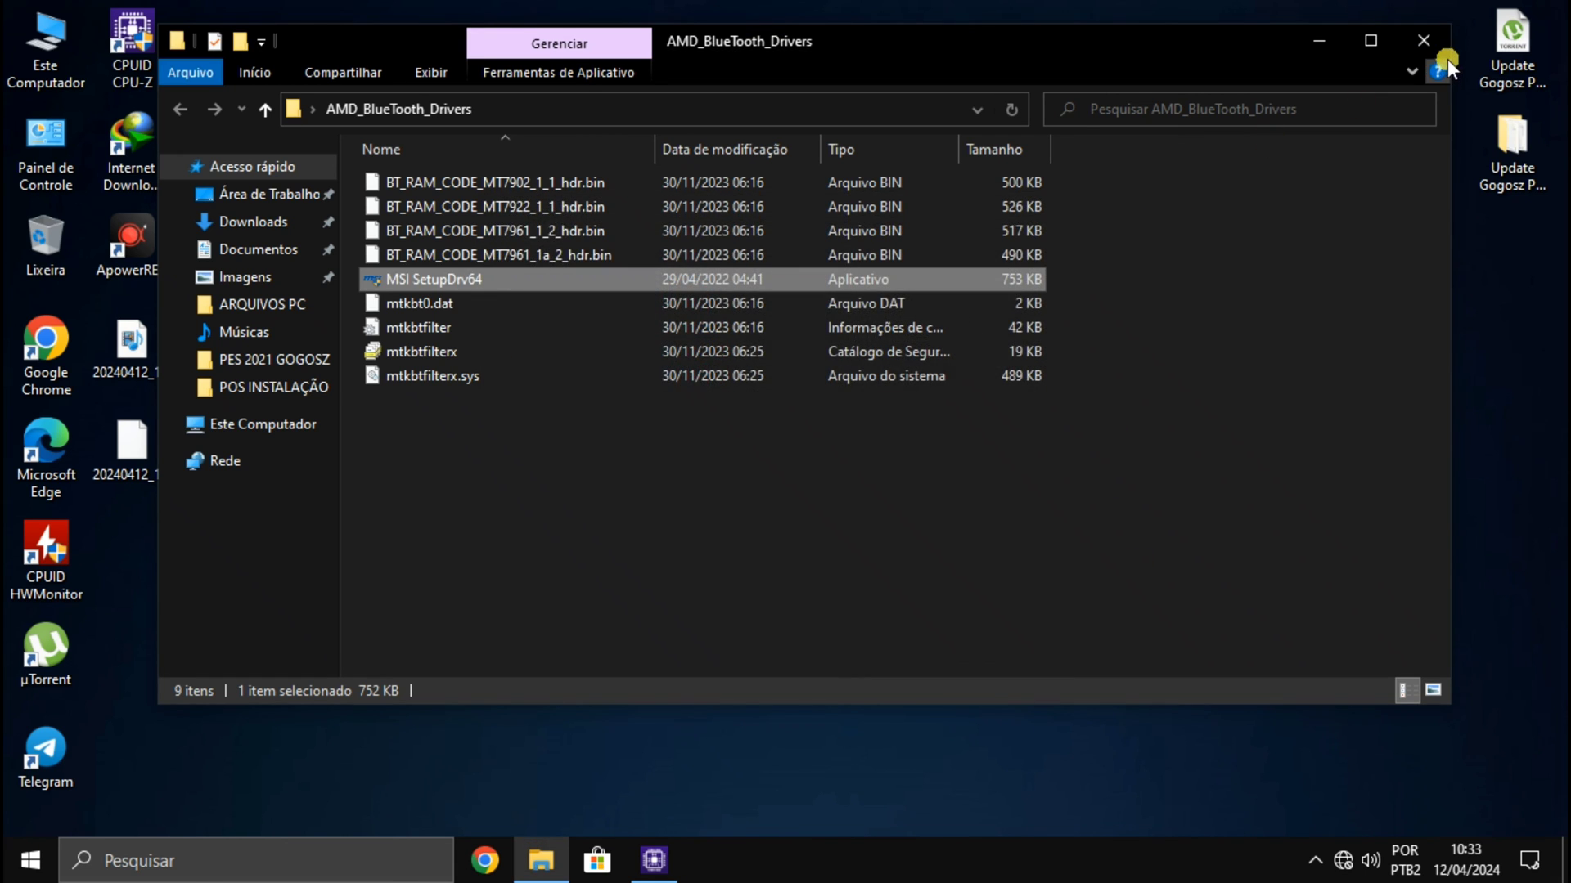
# - Close the drivers folder and connect to the first secured Wi-Fi network from the tray list
pyautogui.click(1422, 41)
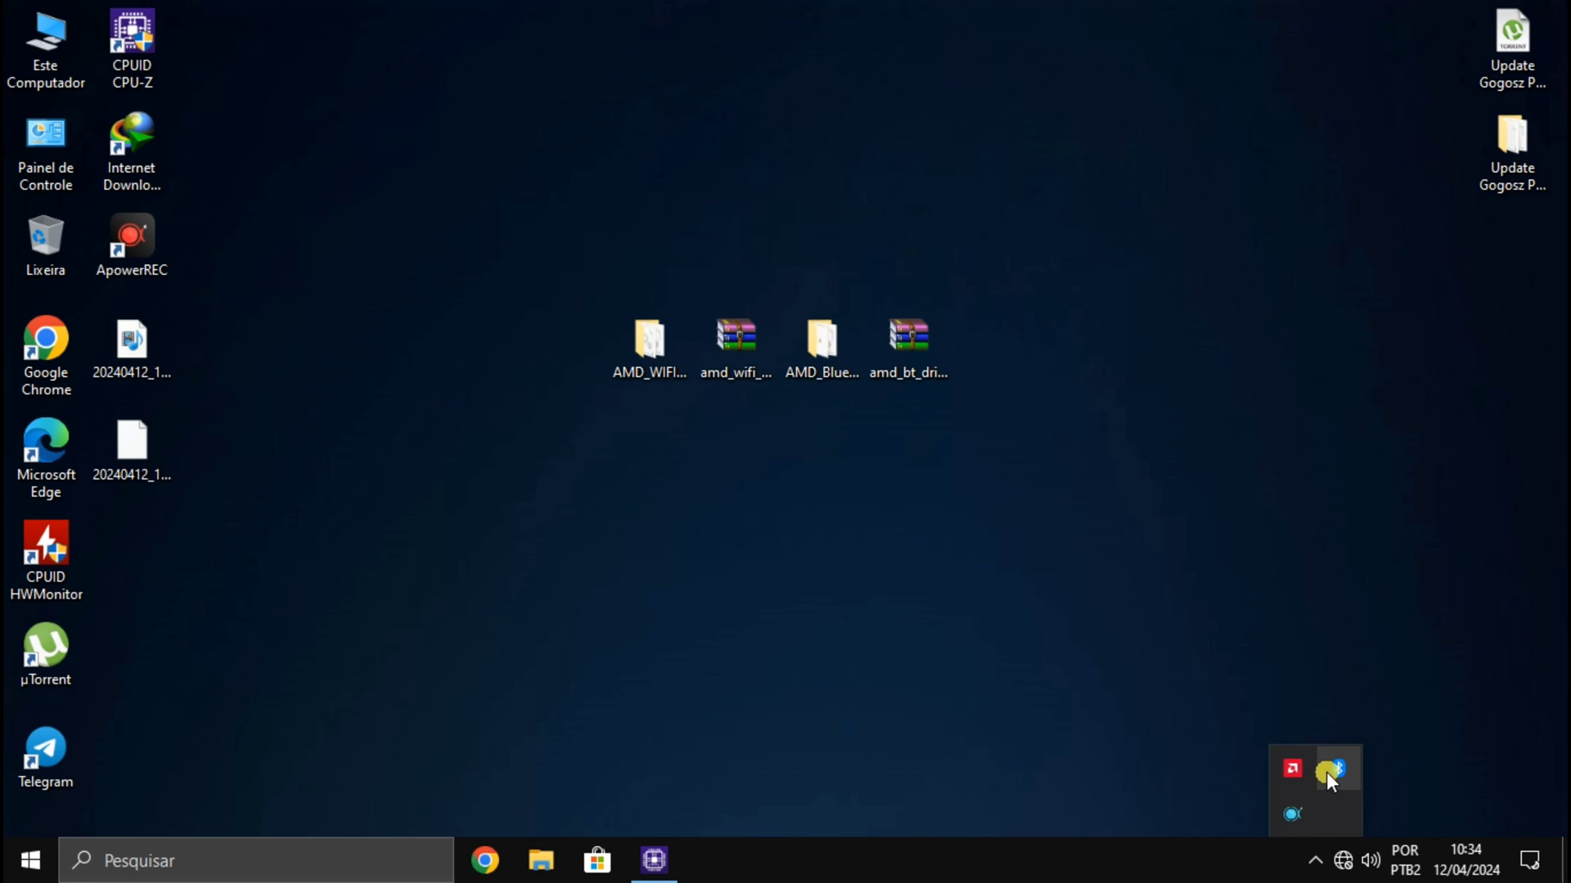
pyautogui.click(1327, 772)
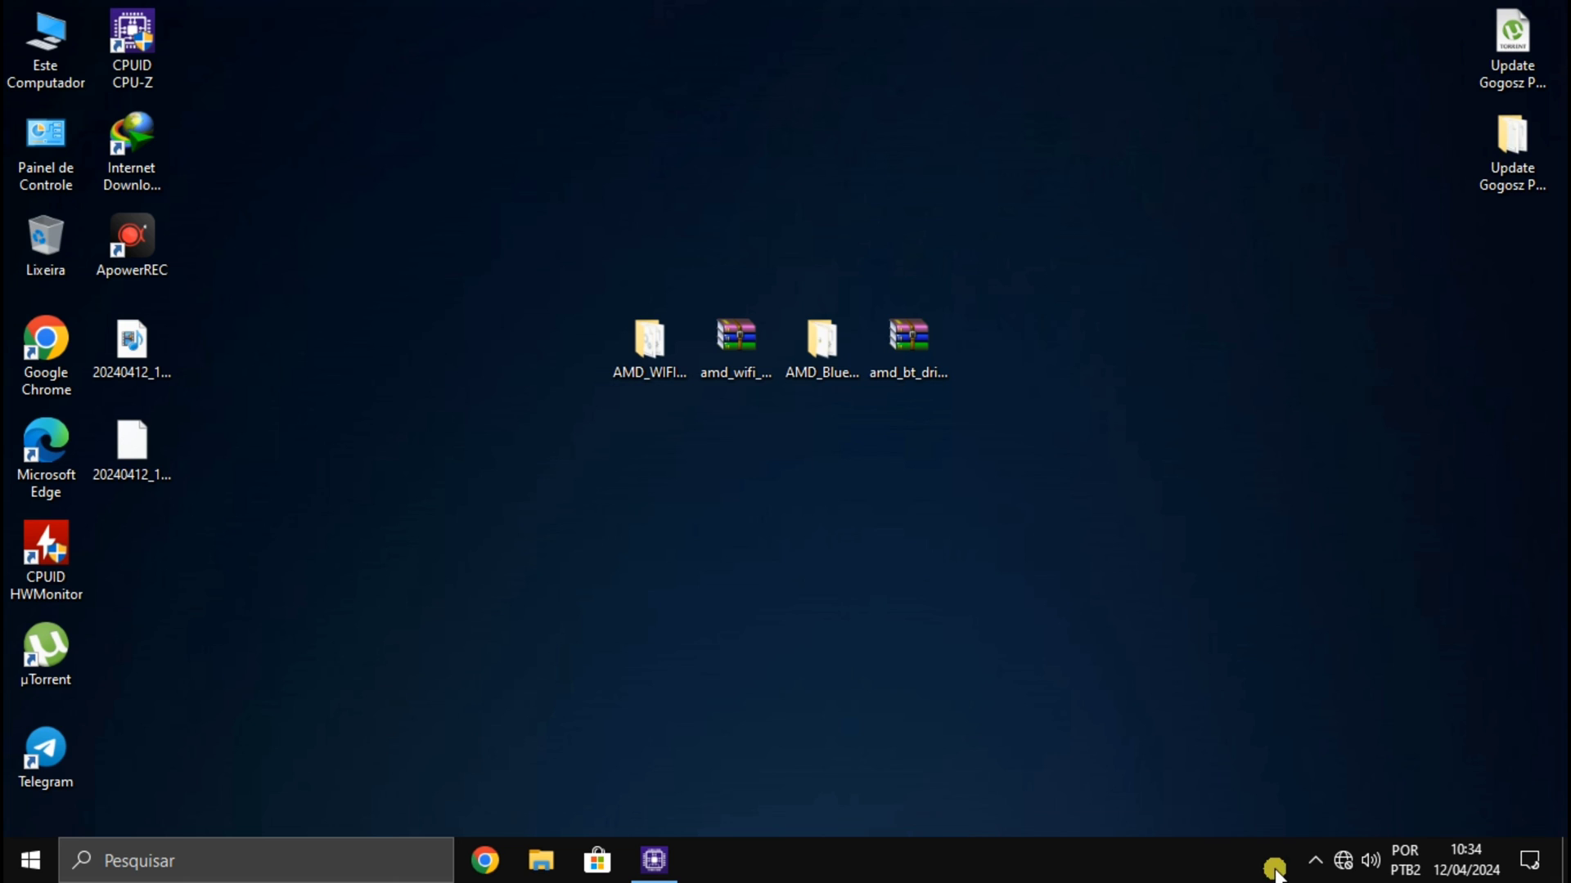
pyautogui.click(1342, 861)
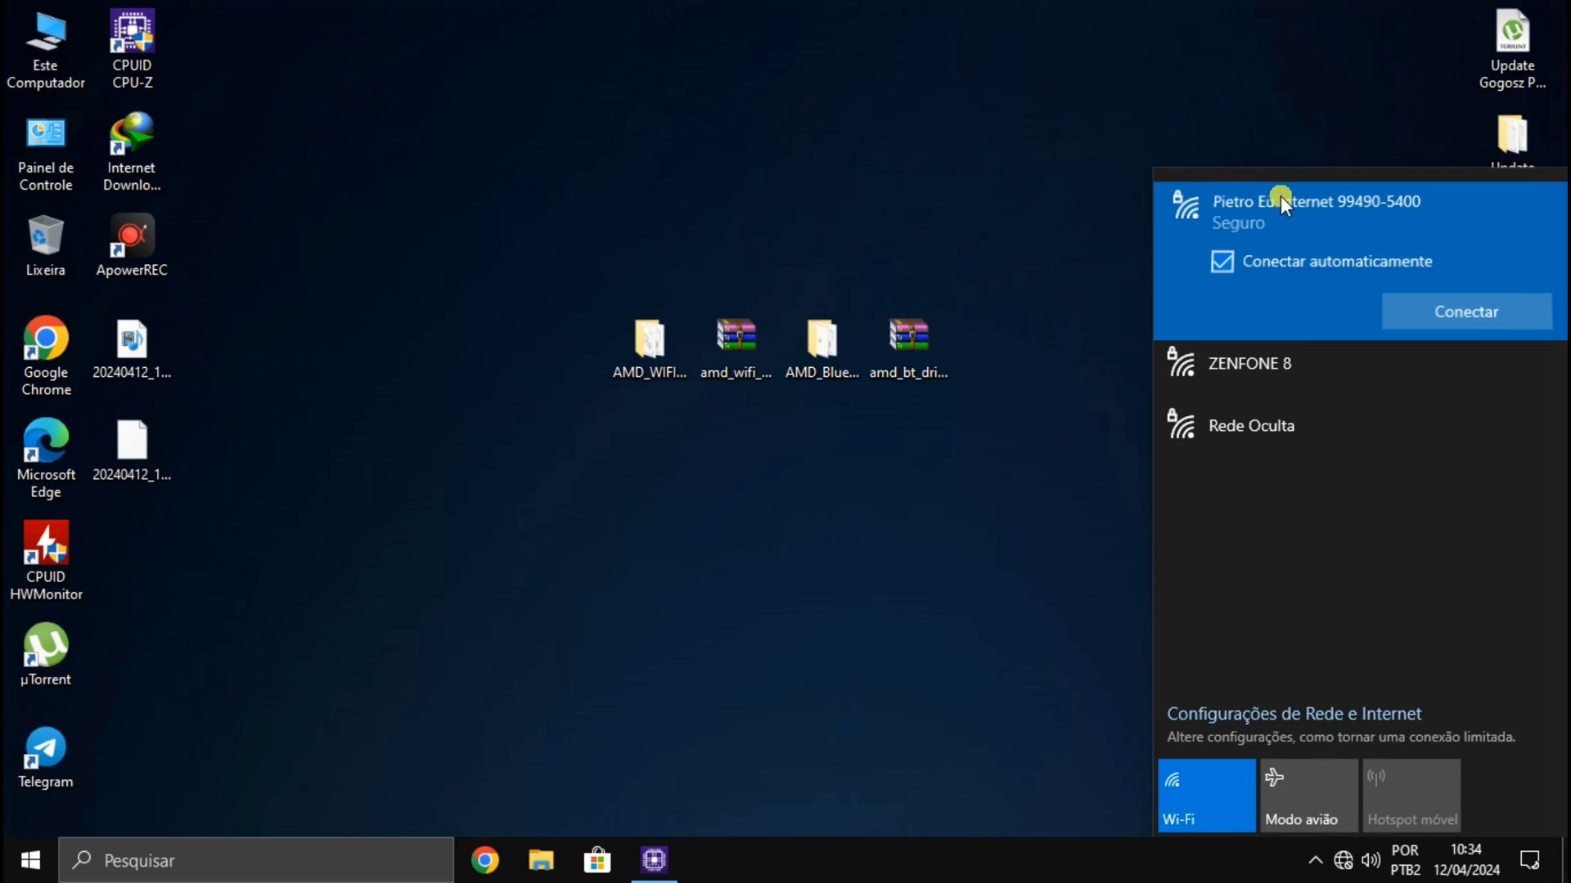
pyautogui.click(1465, 310)
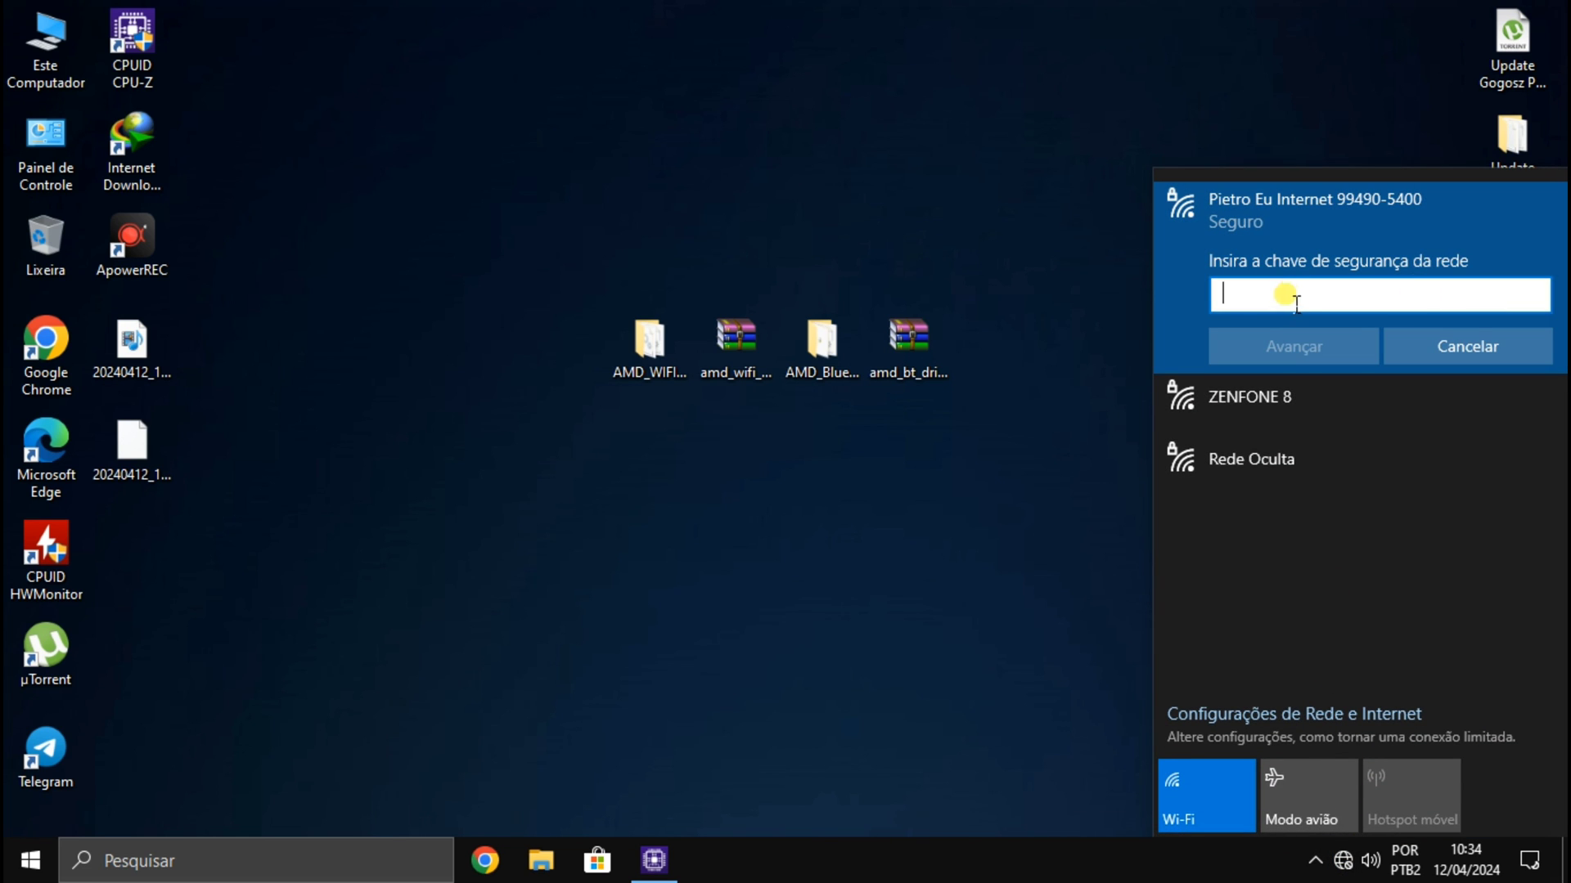